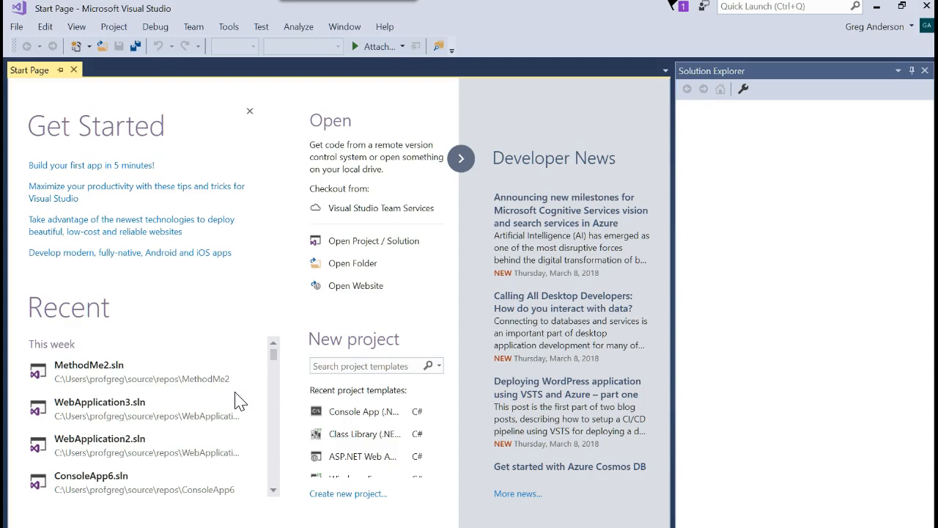
{"action": "mouse_move", "coordinate": [150, 201]}
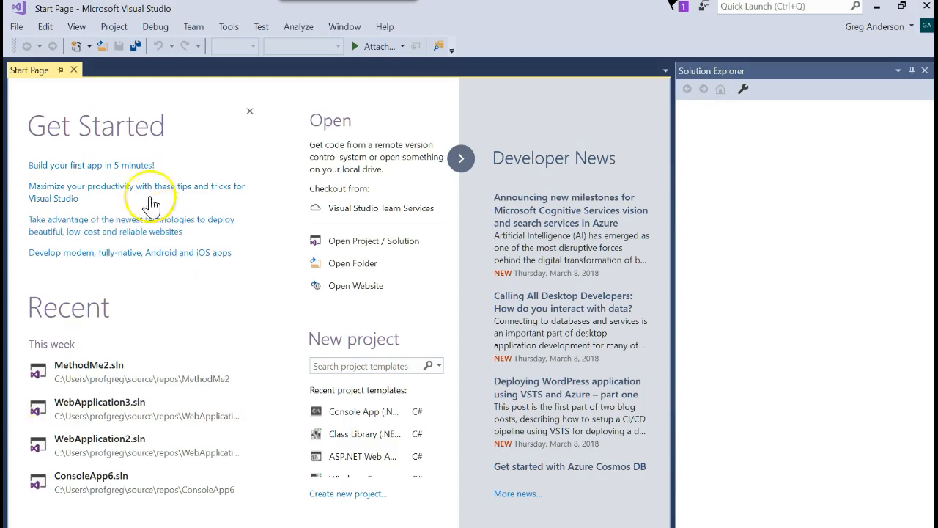
Create a new C# Console App (.NET Framework) project named ArrayListObjects.
{"action": "left_click", "coordinate": [16, 26]}
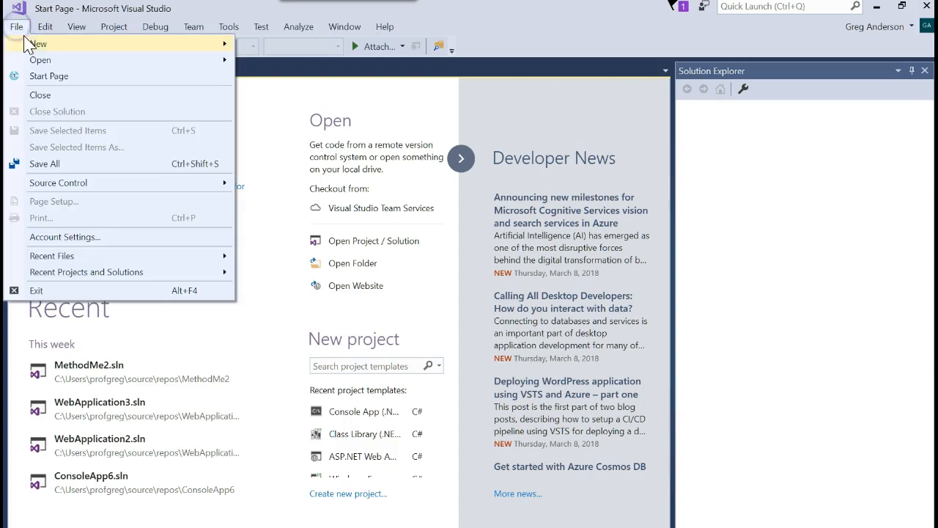
{"action": "mouse_move", "coordinate": [37, 43]}
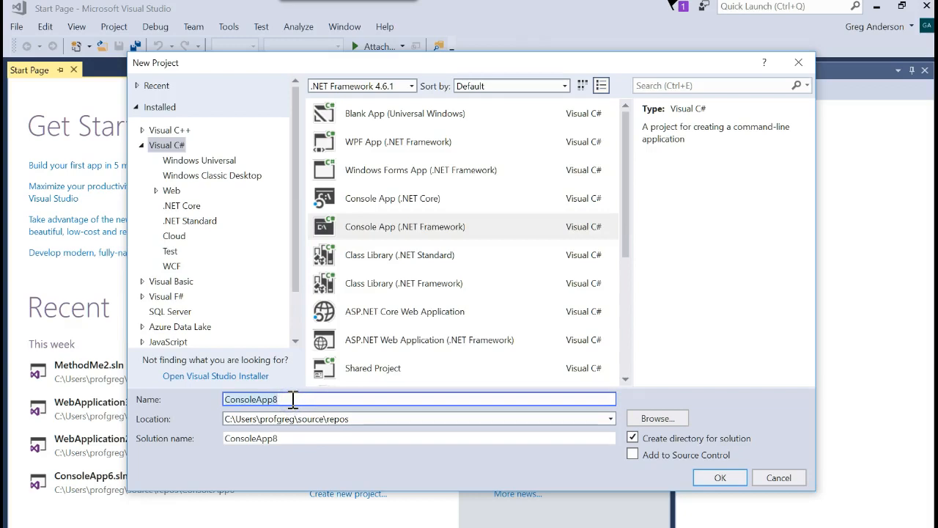
{"action": "type", "text": "ArrayListObjec"}
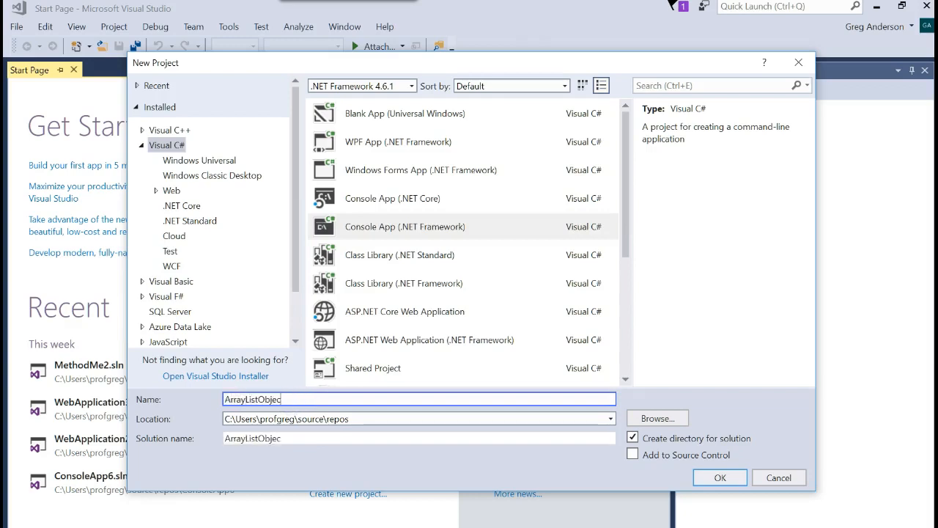
{"action": "type", "text": "ts"}
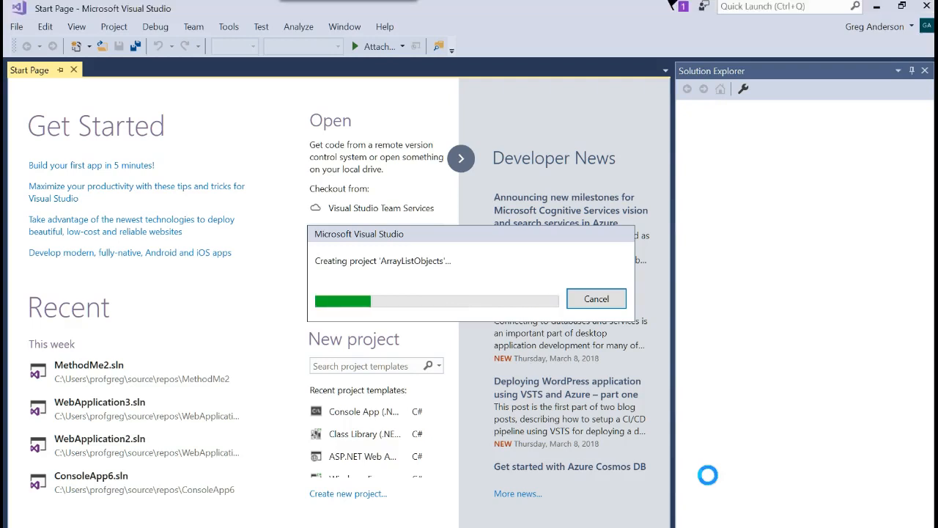
{"action": "mouse_move", "coordinate": [713, 483]}
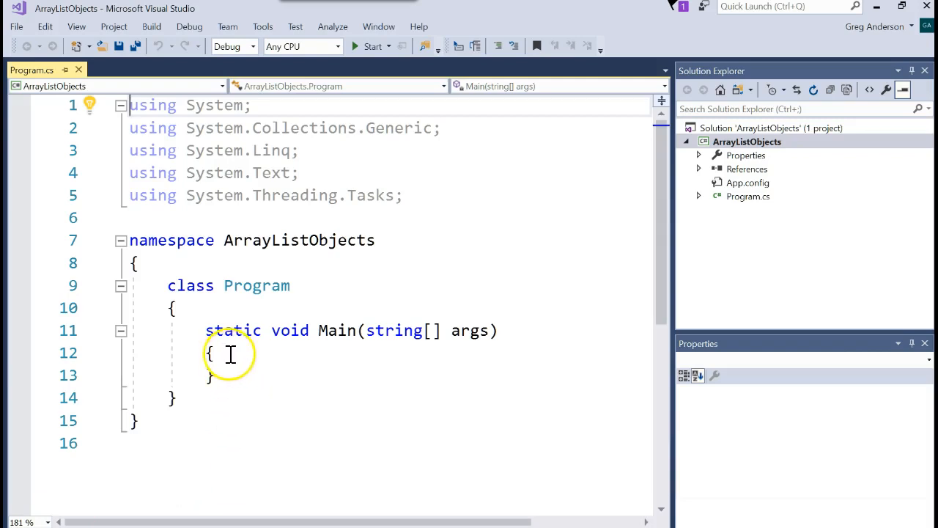
Add a new Class item named Student to the ArrayListObjects project.
{"action": "left_click", "coordinate": [746, 142]}
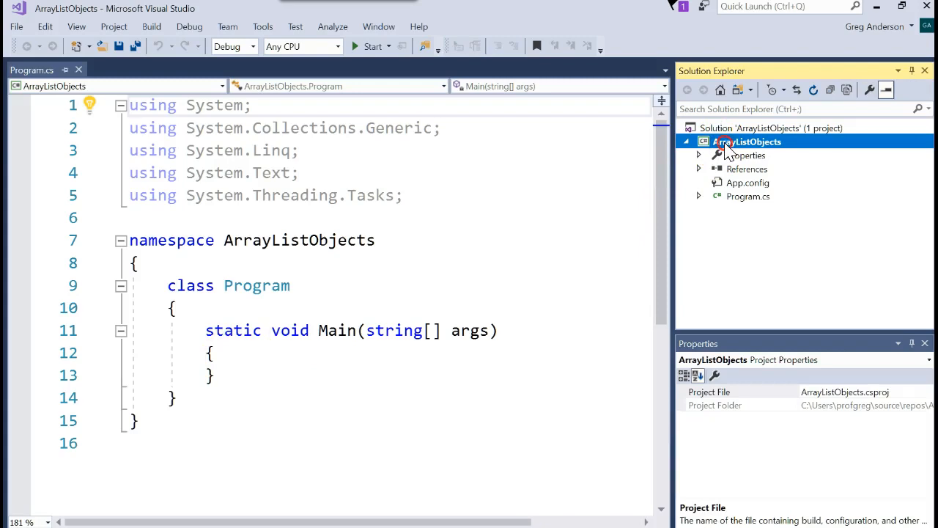
{"action": "right_click", "coordinate": [745, 141]}
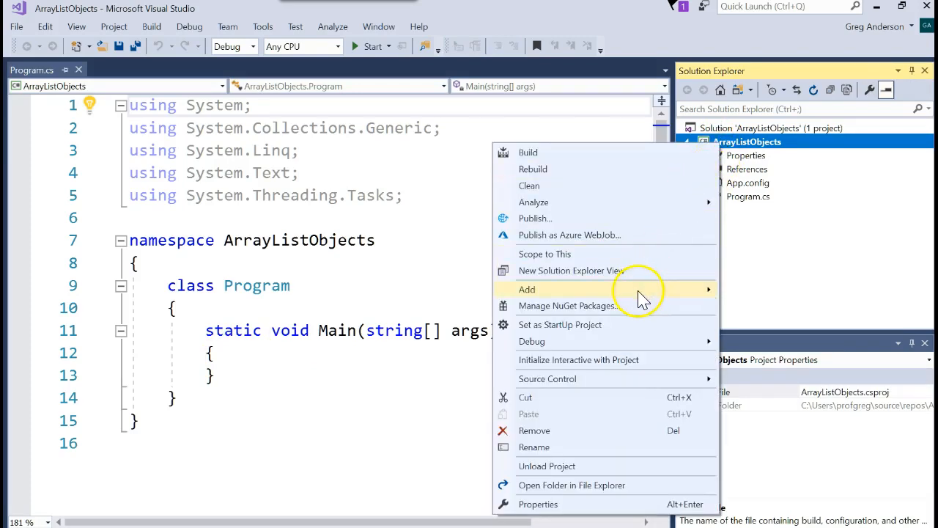
{"action": "mouse_move", "coordinate": [527, 289]}
{"action": "type", "text": "Student"}
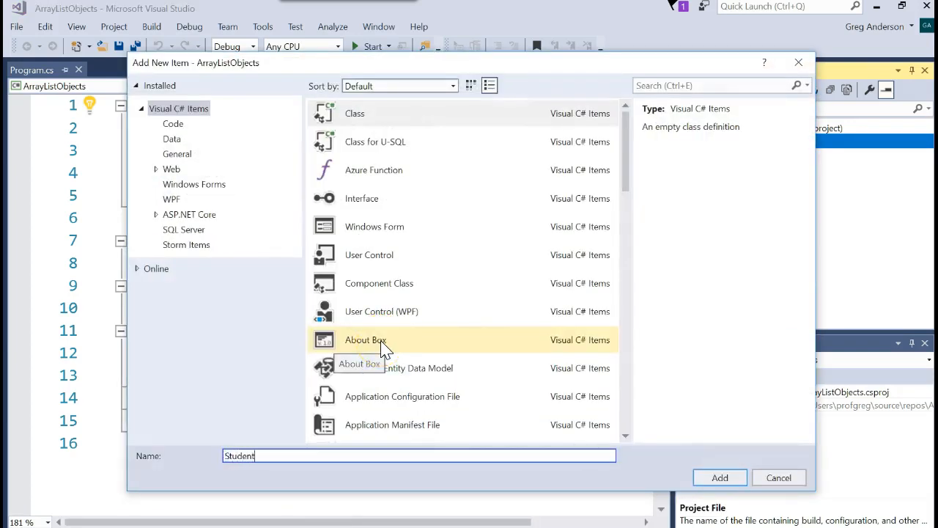
{"action": "left_click", "coordinate": [720, 477]}
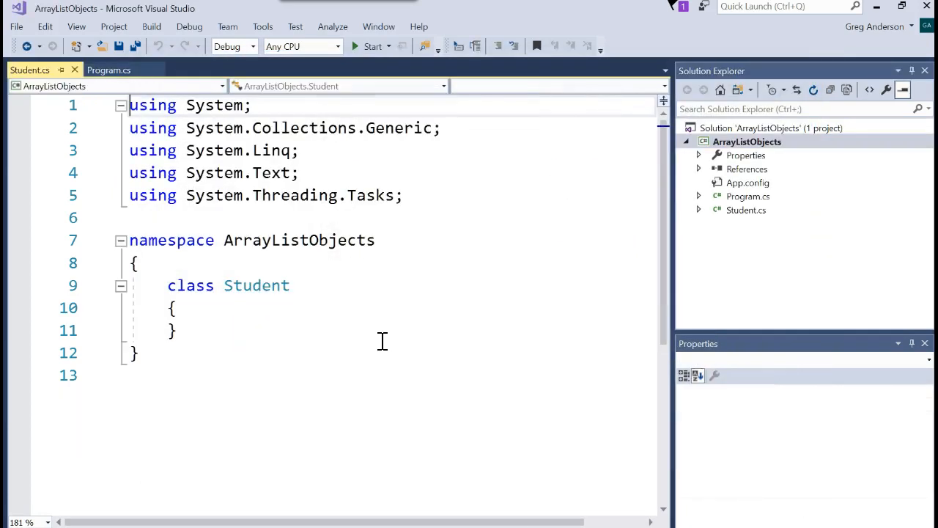
Declare public string Name and public double GPA fields inside the Student class.
{"action": "key", "text": "enter"}
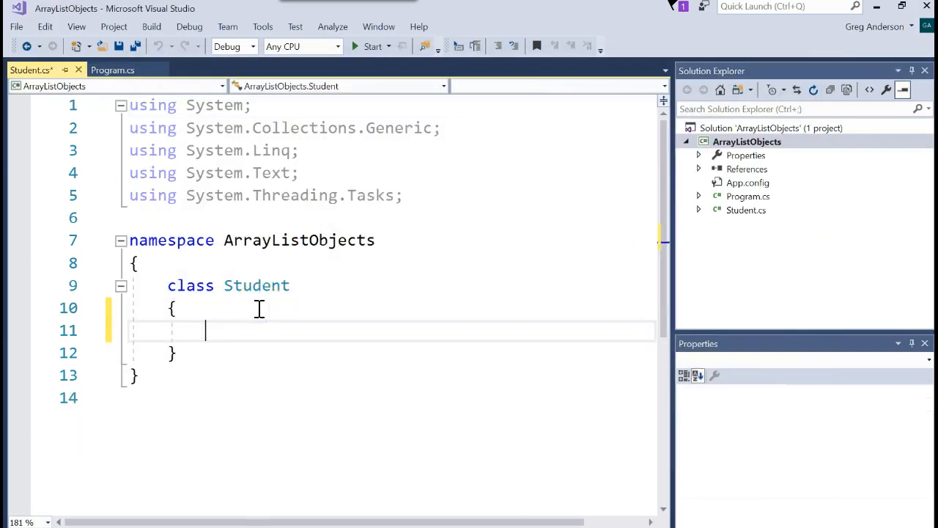
{"action": "type", "text": "public s"}
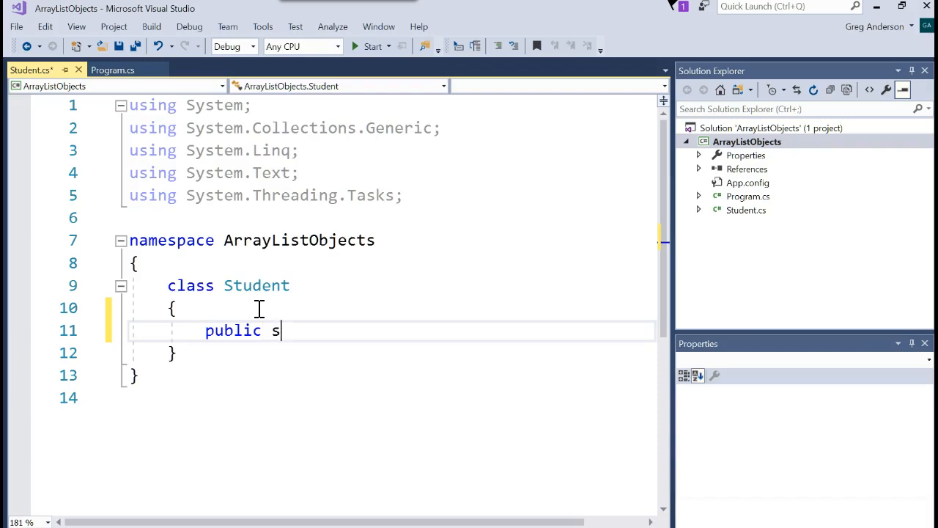
{"action": "type", "text": "tring"}
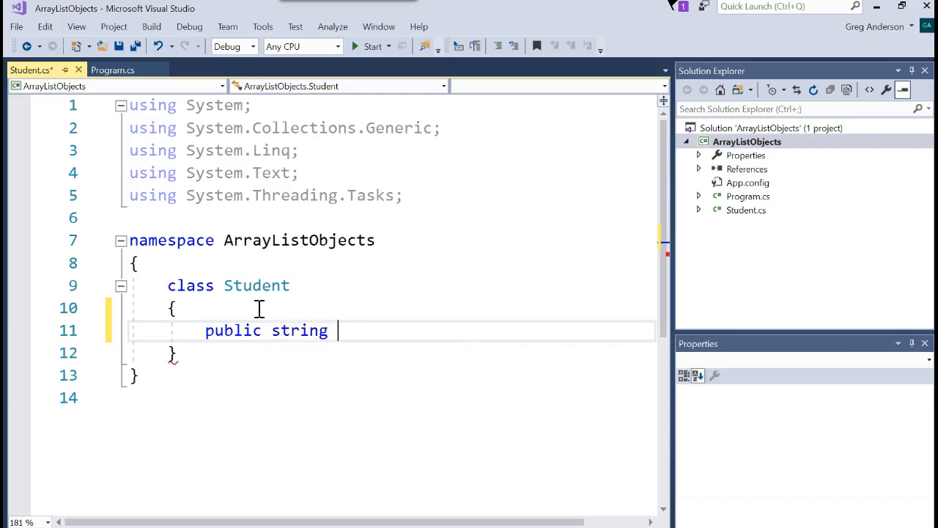
{"action": "type", "text": "Name;"}
{"action": "type", "text": "public"}
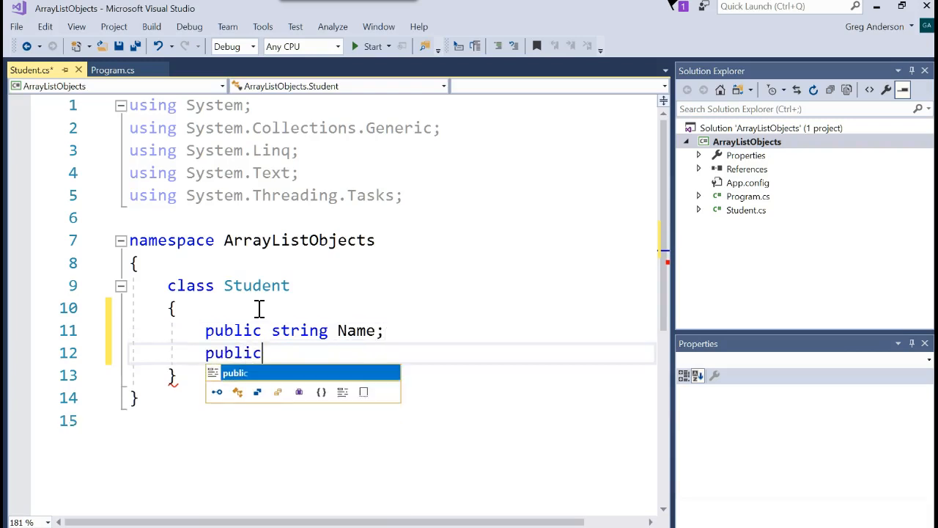
{"action": "type", "text": "int"}
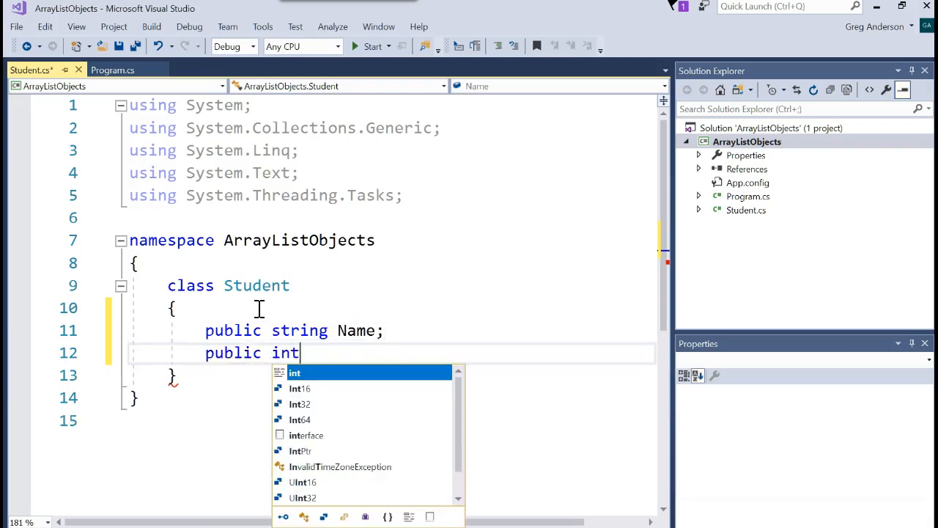
{"action": "type", "text": "double GPA;"}
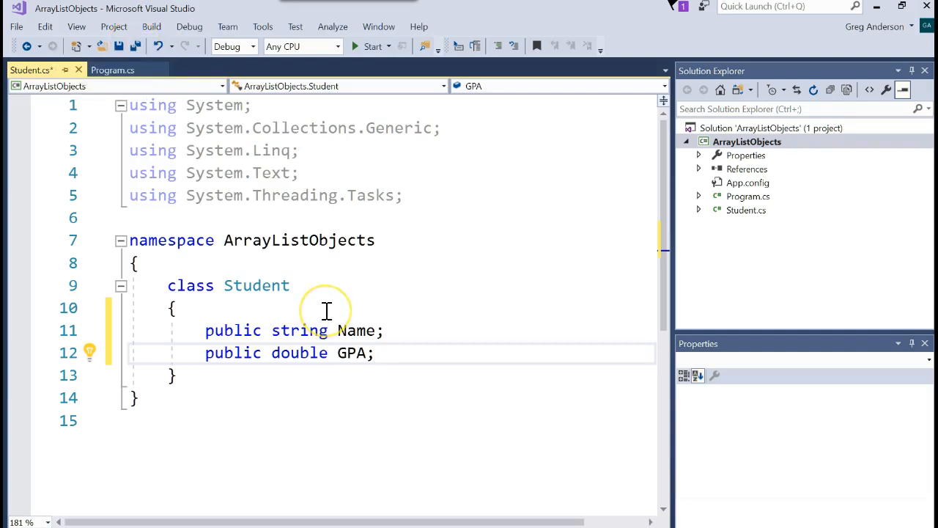
{"action": "key", "text": "enter"}
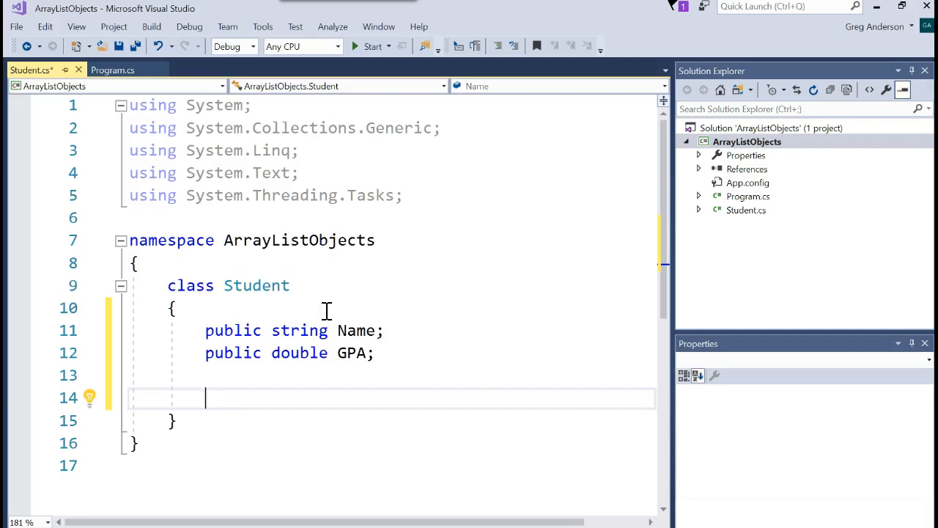
Add a public string getData() method to the Student class.
{"action": "type", "text": "public"}
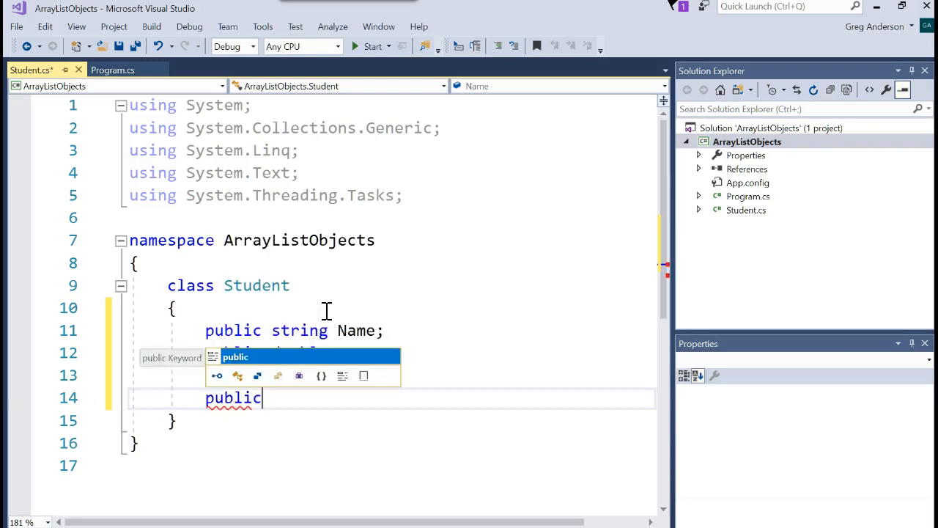
{"action": "type", "text": "string"}
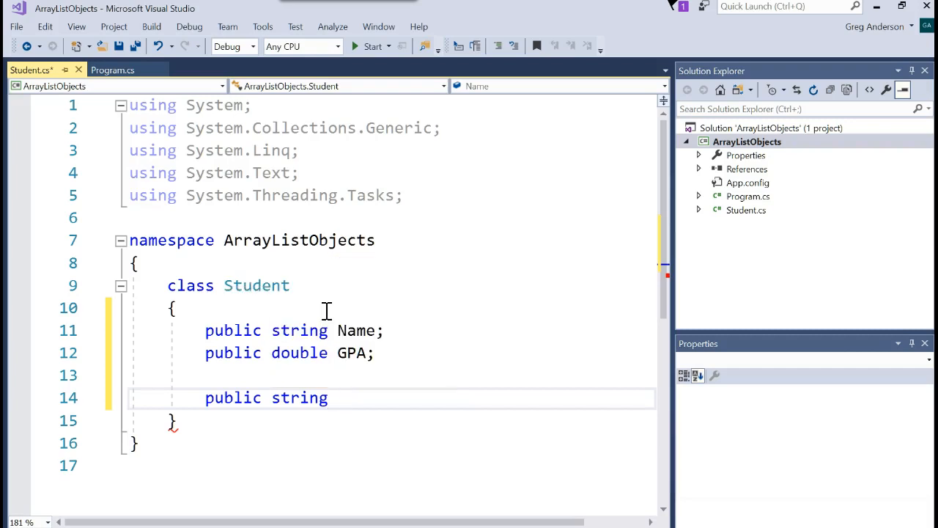
{"action": "type", "text": "D"}
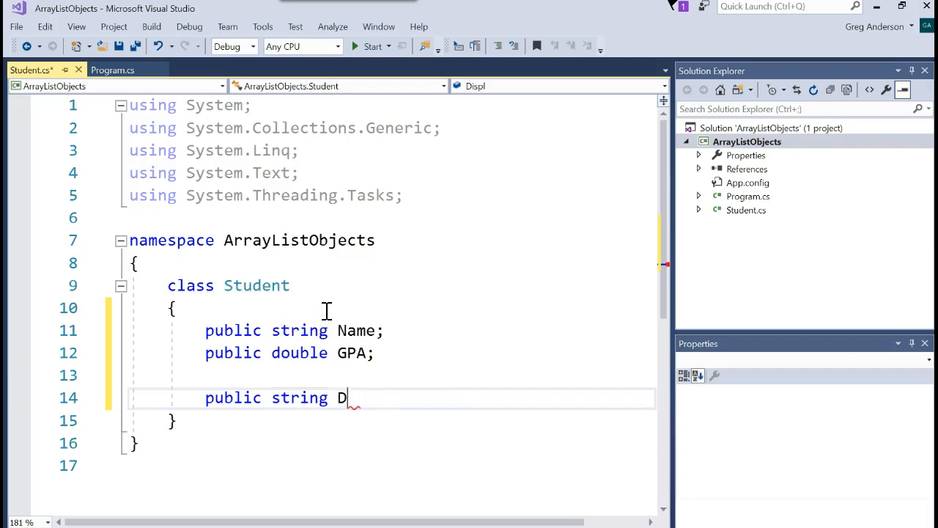
{"action": "type", "text": "etData"}
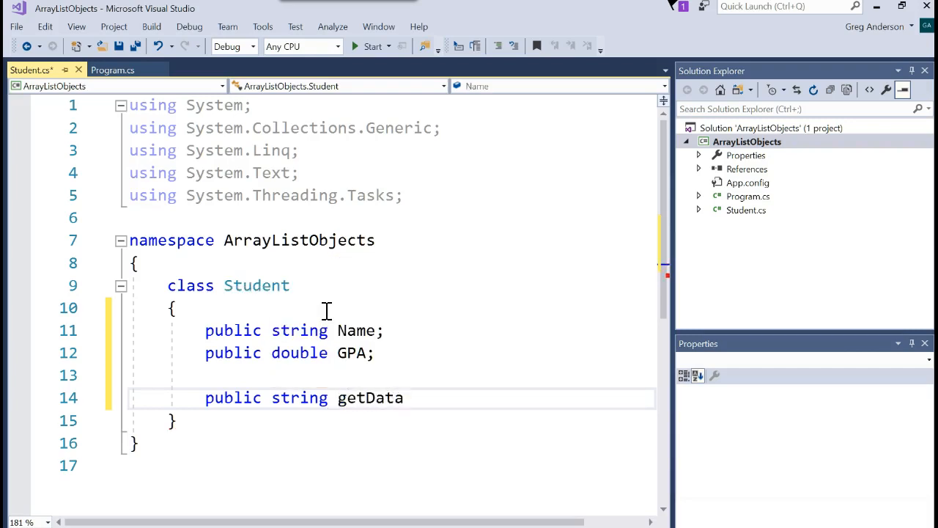
{"action": "type", "text": "()"}
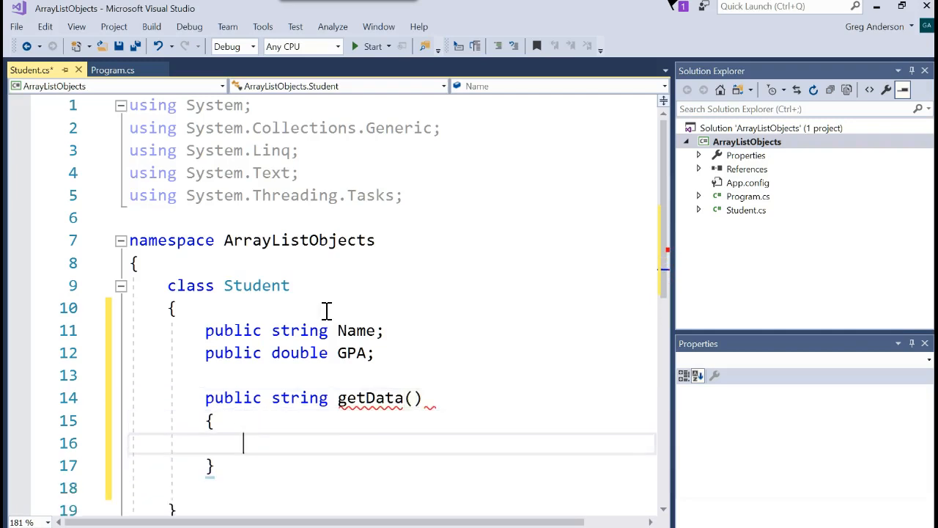
Make getData return this.Name + " has a GPA of " + this.GPA.
{"action": "type", "text": "return"}
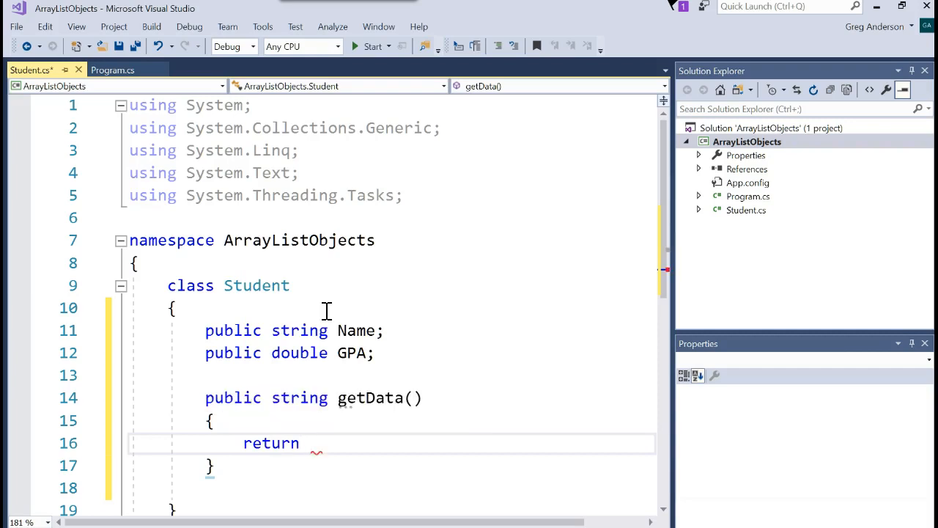
{"action": "type", "text": "th"}
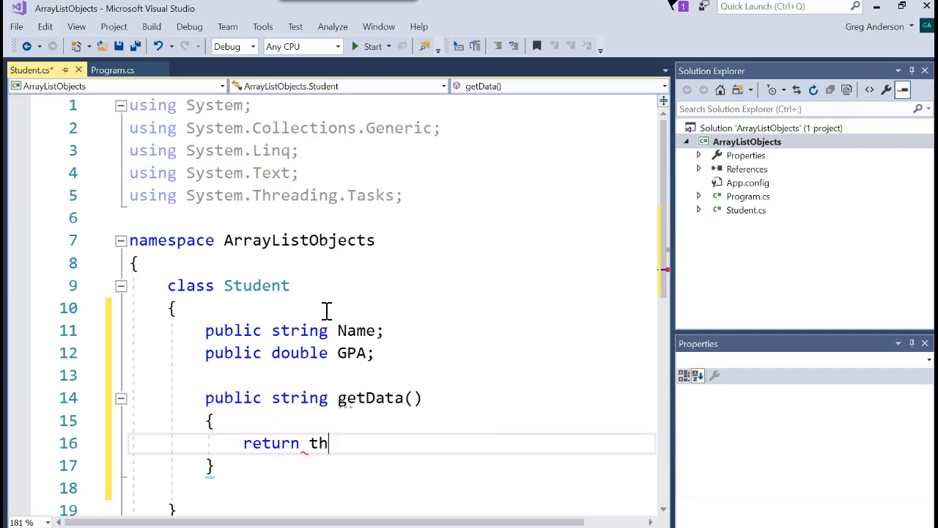
{"action": "type", "text": "is.Name"}
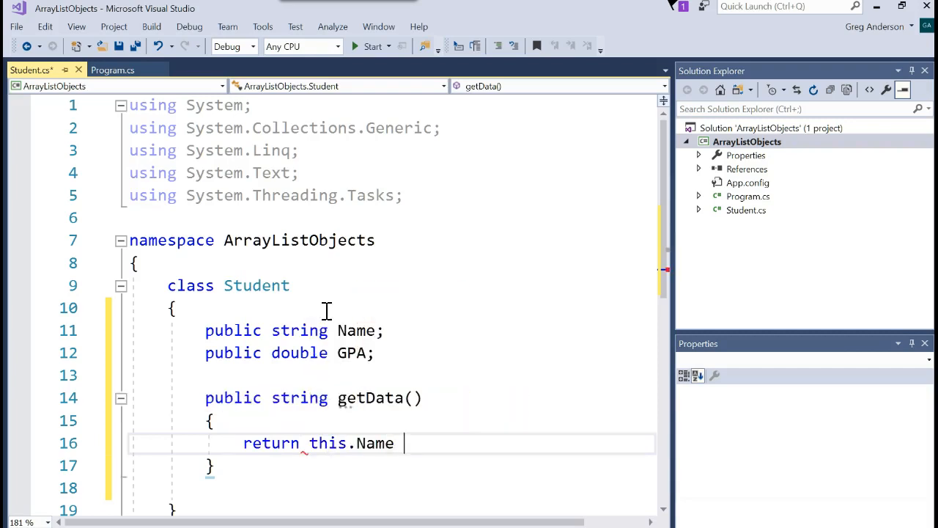
{"action": "type", "text": "+ \" ha\""}
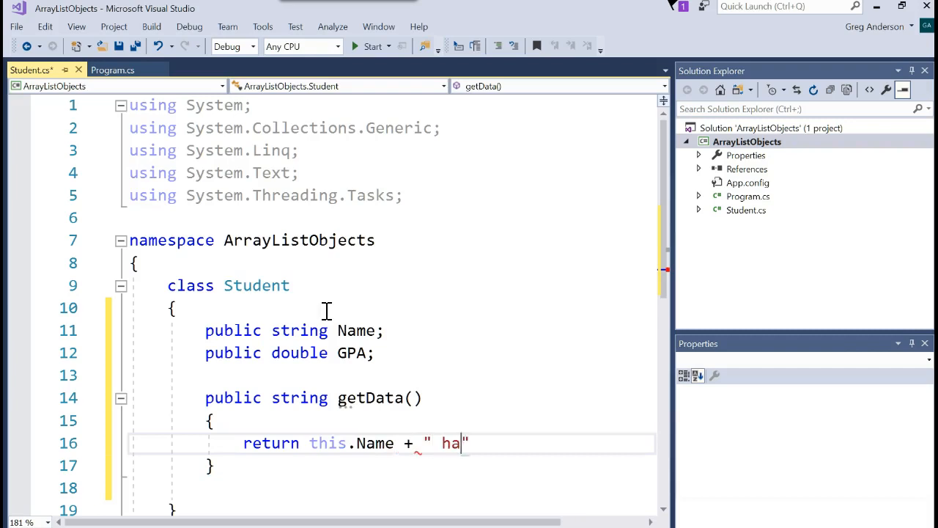
{"action": "type", "text": "s a GPA o"}
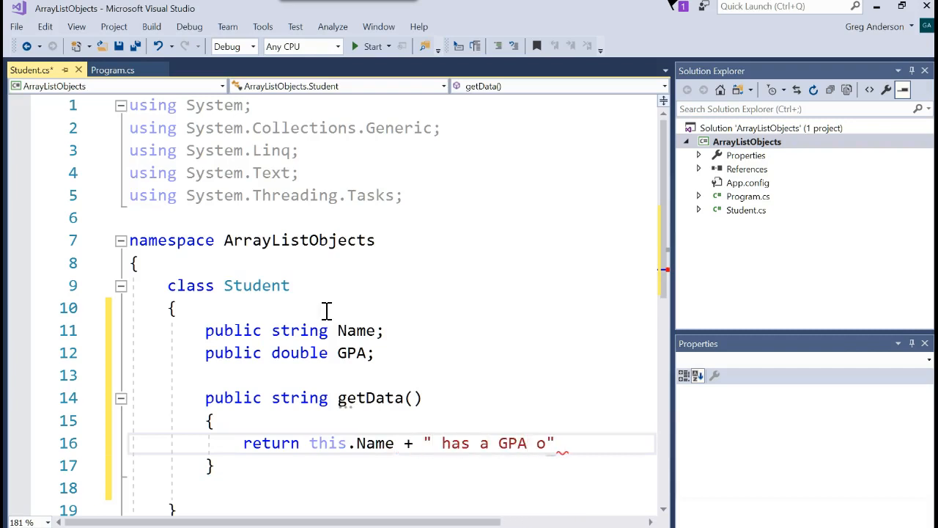
{"action": "type", "text": "f \" +"}
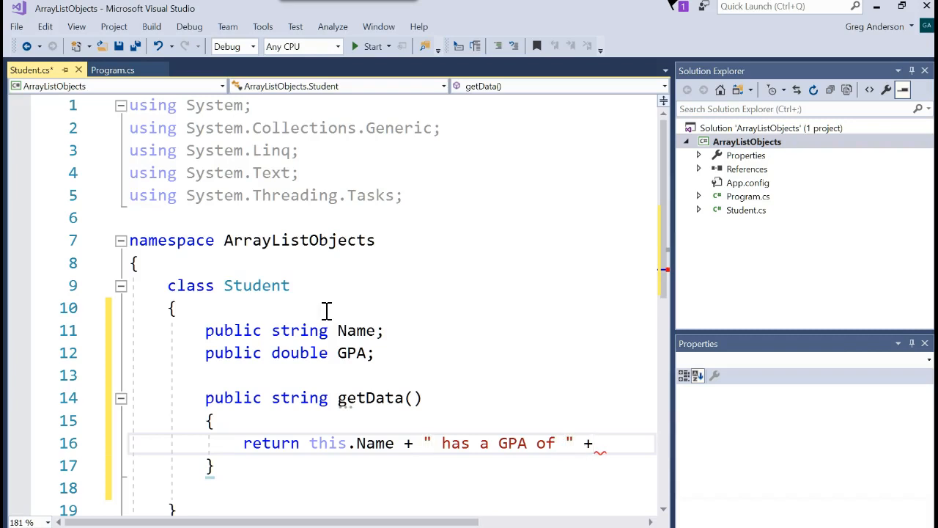
{"action": "type", "text": "this.GPA;"}
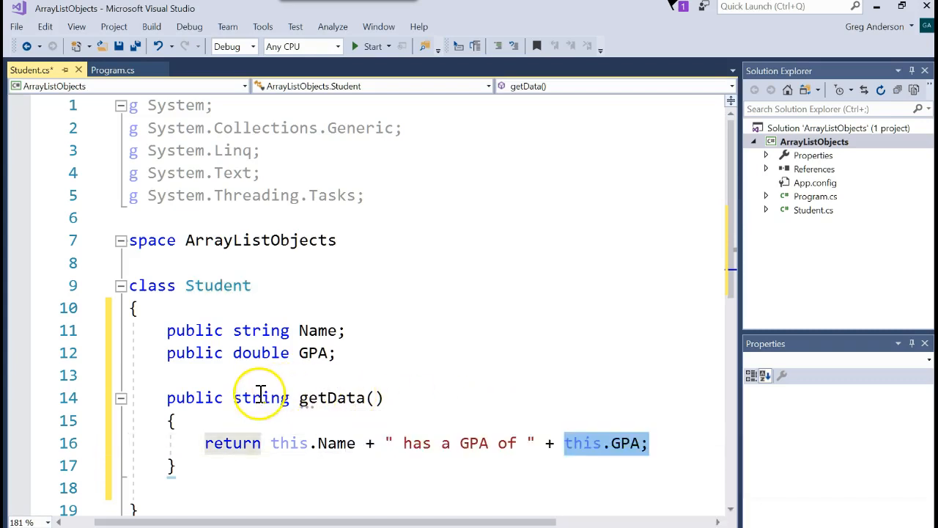
{"action": "mouse_move", "coordinate": [261, 397]}
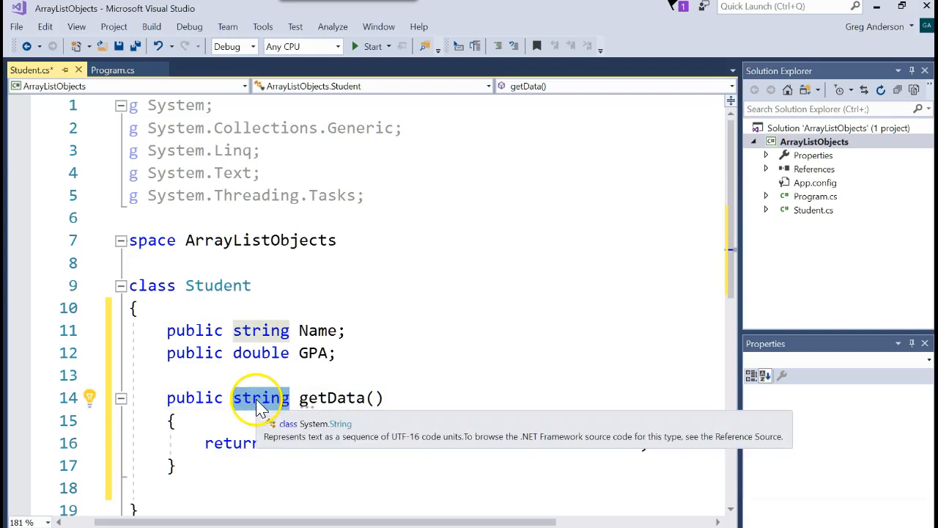
{"action": "mouse_move", "coordinate": [291, 442]}
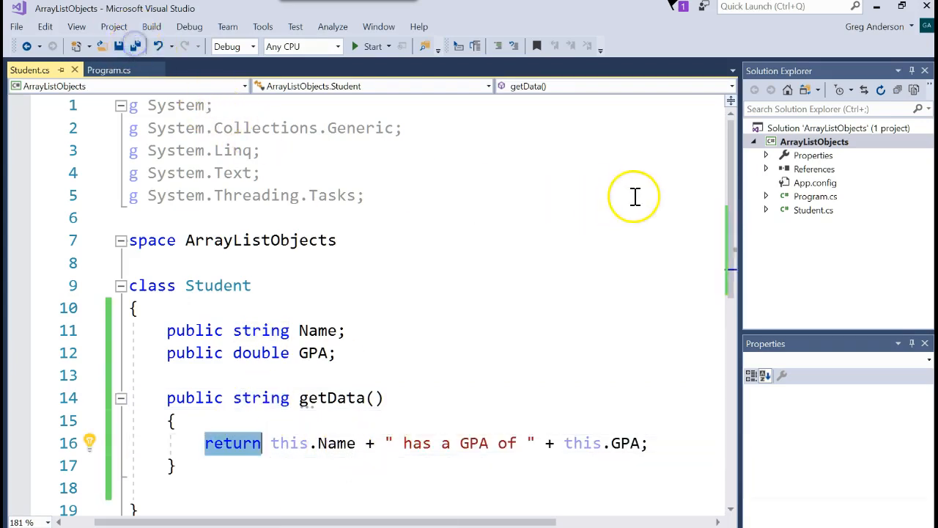
In Program.cs Main, declare ArrayList alStudent = new ArrayList(), correcting an unwanted autocompletion.
{"action": "left_click", "coordinate": [109, 69]}
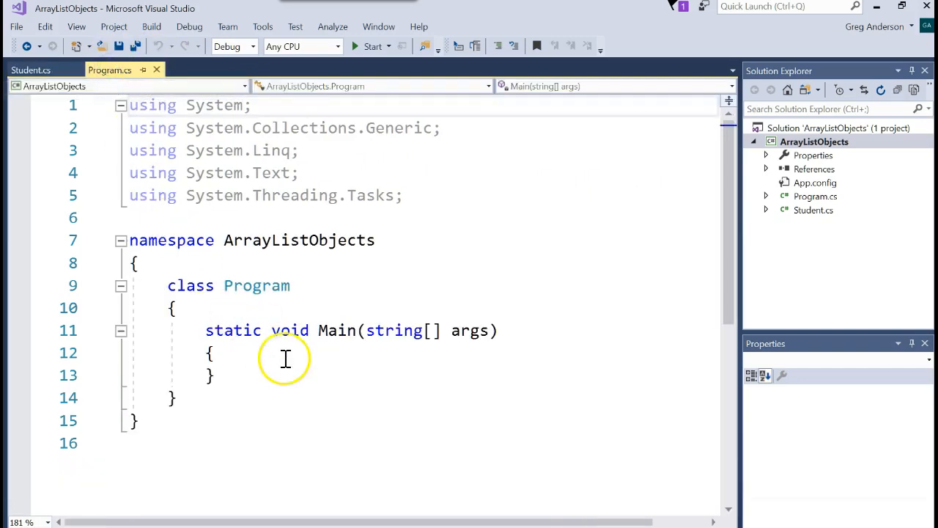
{"action": "type", "text": "A"}
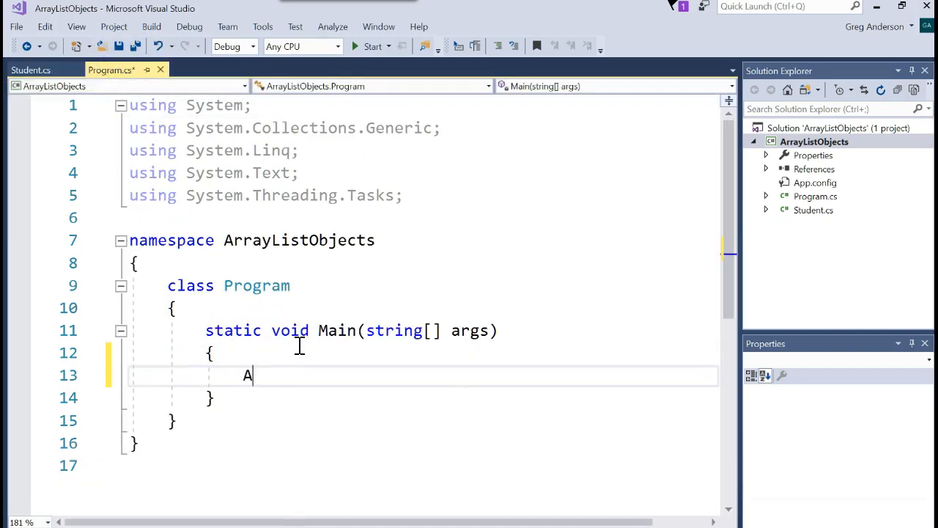
{"action": "type", "text": "rrayList"}
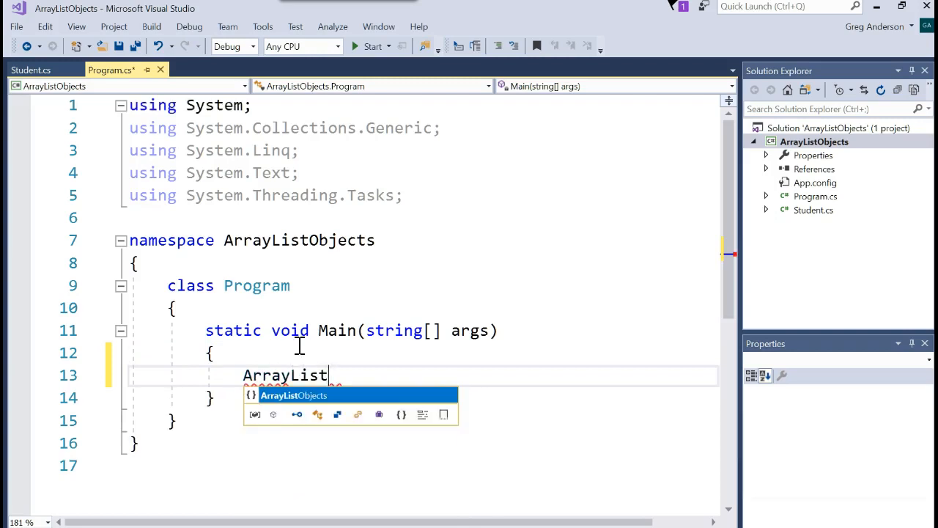
{"action": "type", "text": "Objects"}
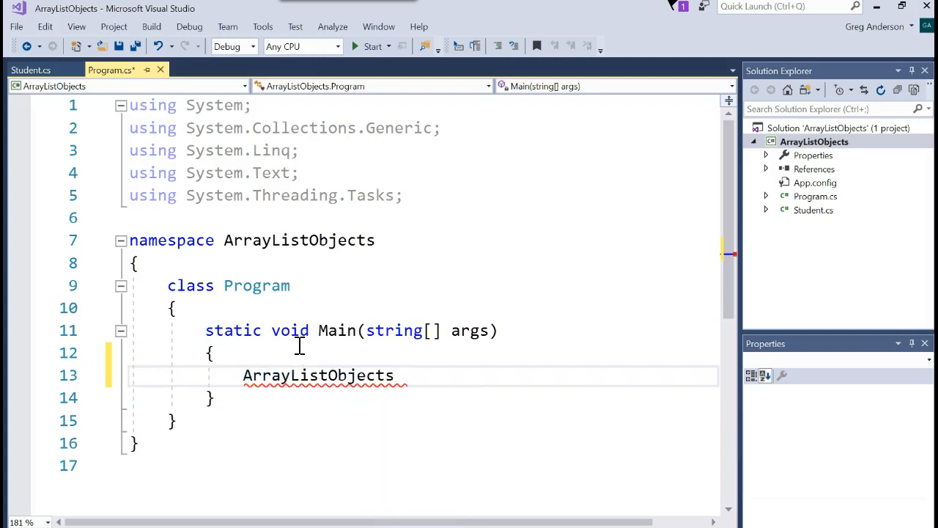
{"action": "key", "text": "Backspace"}
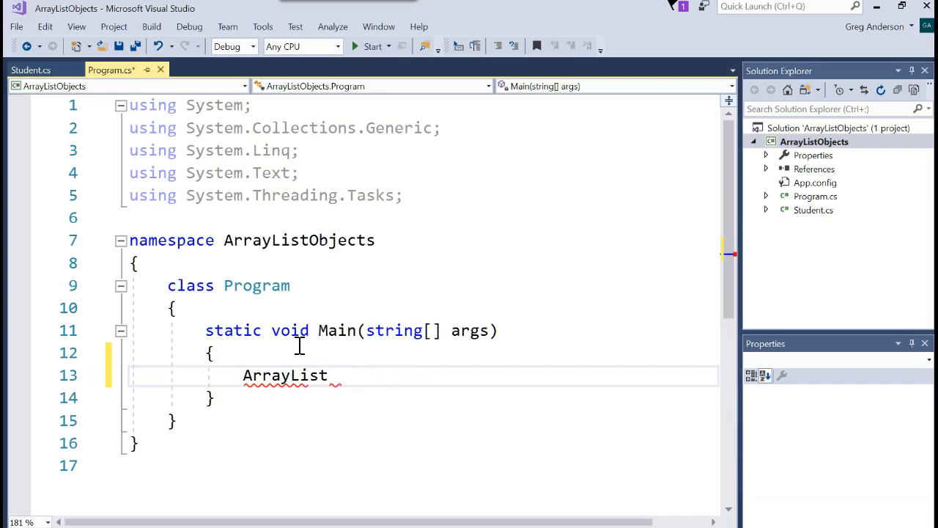
{"action": "type", "text": "\" \""}
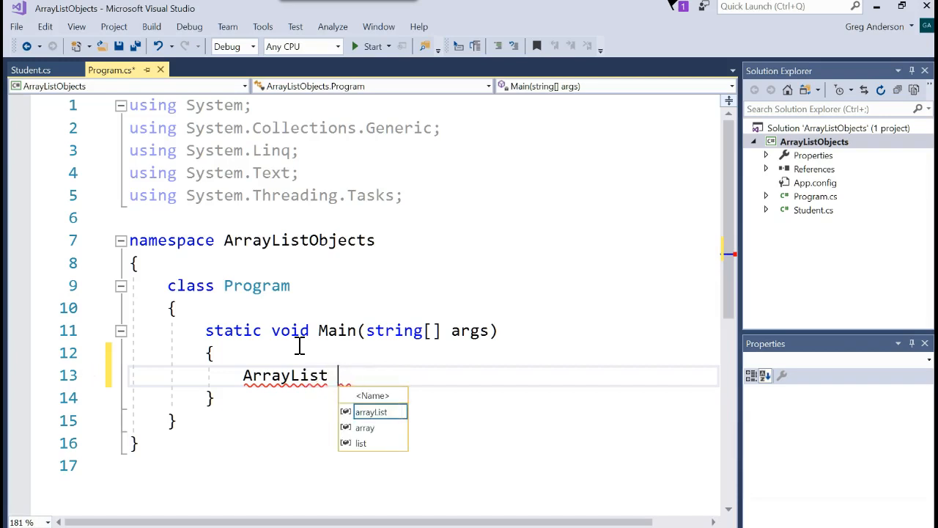
{"action": "type", "text": "oStudent"}
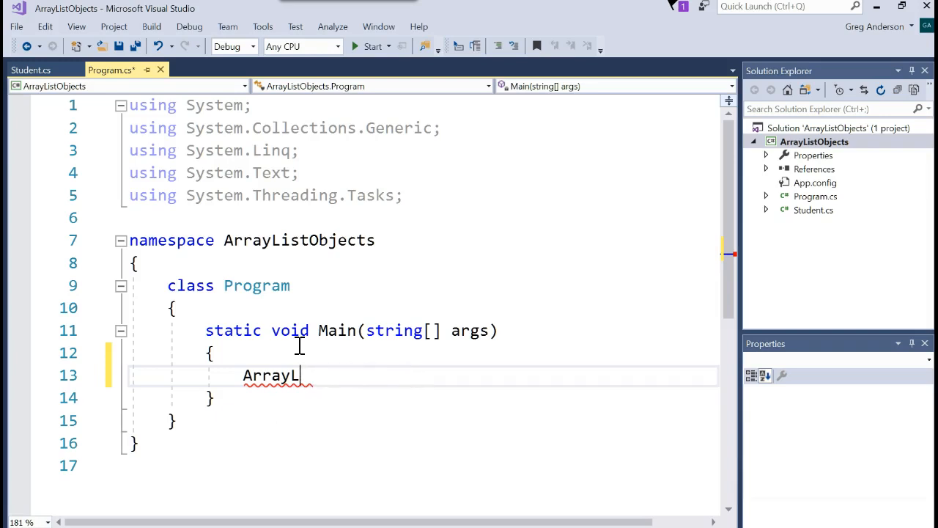
{"action": "type", "text": "ist al"}
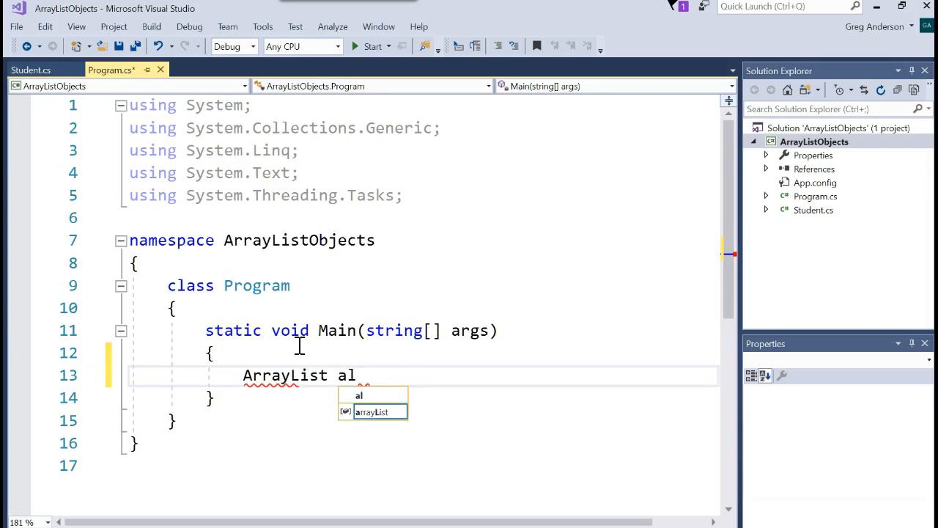
{"action": "type", "text": "Student ="}
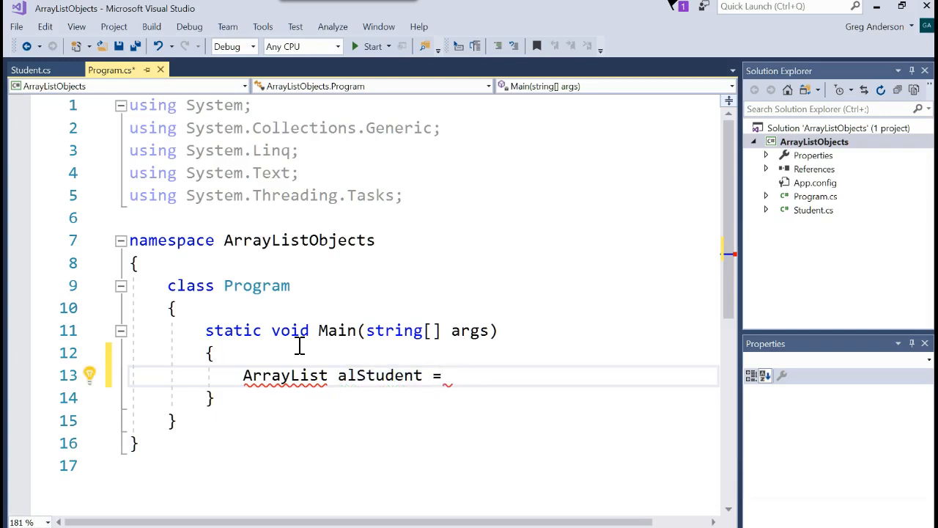
{"action": "type", "text": "new ArrayList();"}
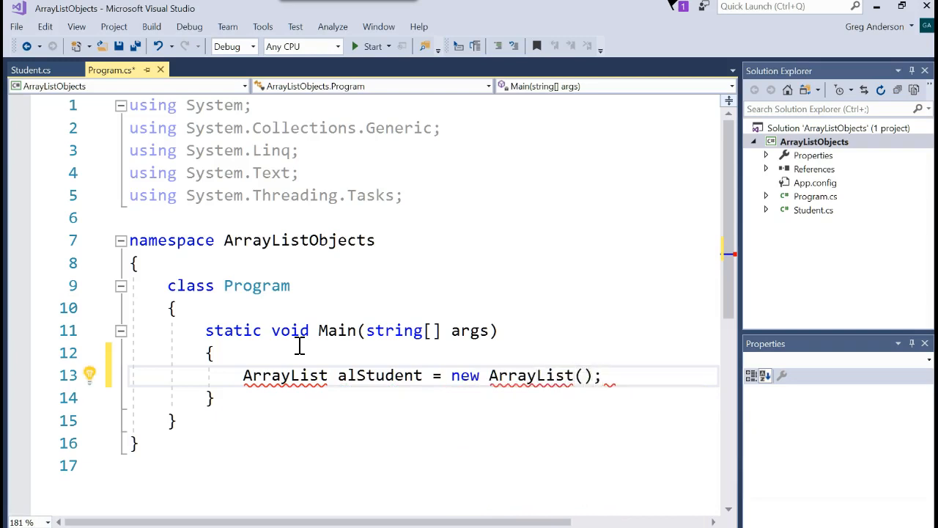
{"action": "mouse_move", "coordinate": [286, 374]}
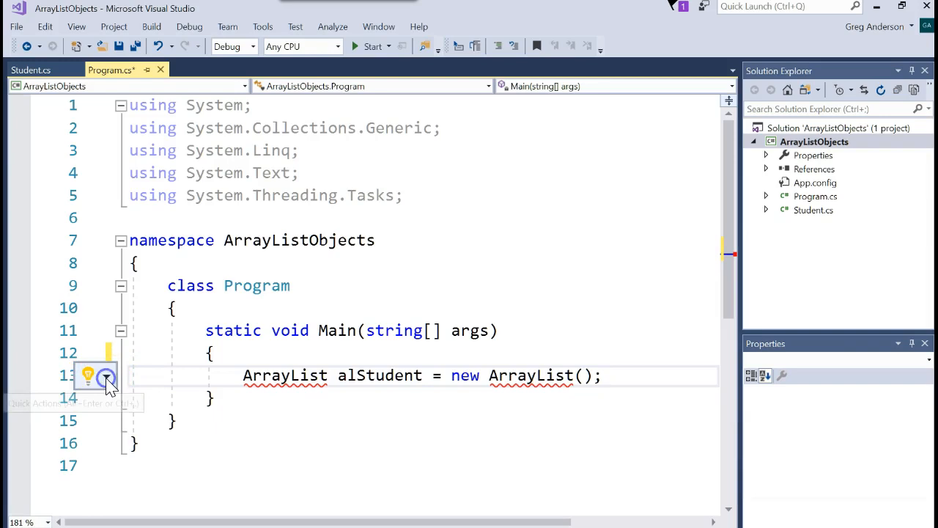
Apply the Quick Actions fix adding 'using System.Collections;' to Program.cs.
{"action": "left_click", "coordinate": [87, 375]}
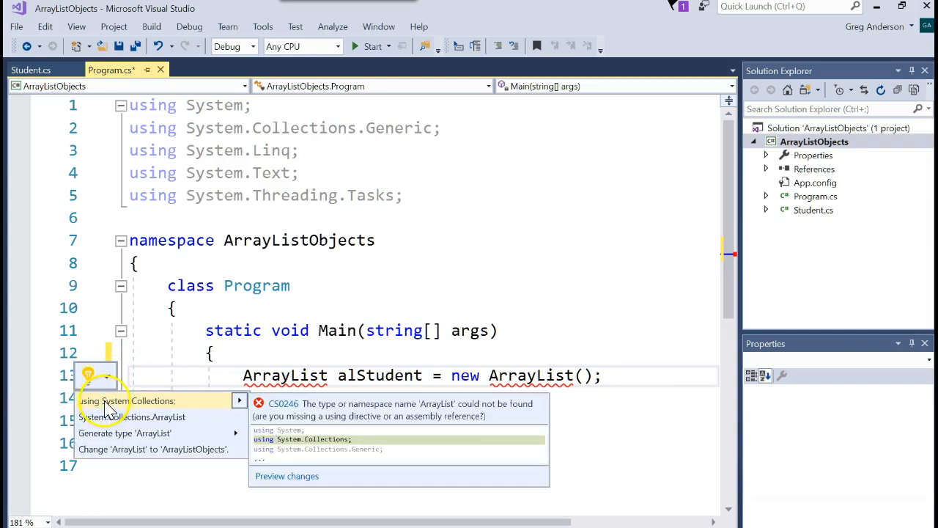
{"action": "mouse_move", "coordinate": [110, 407]}
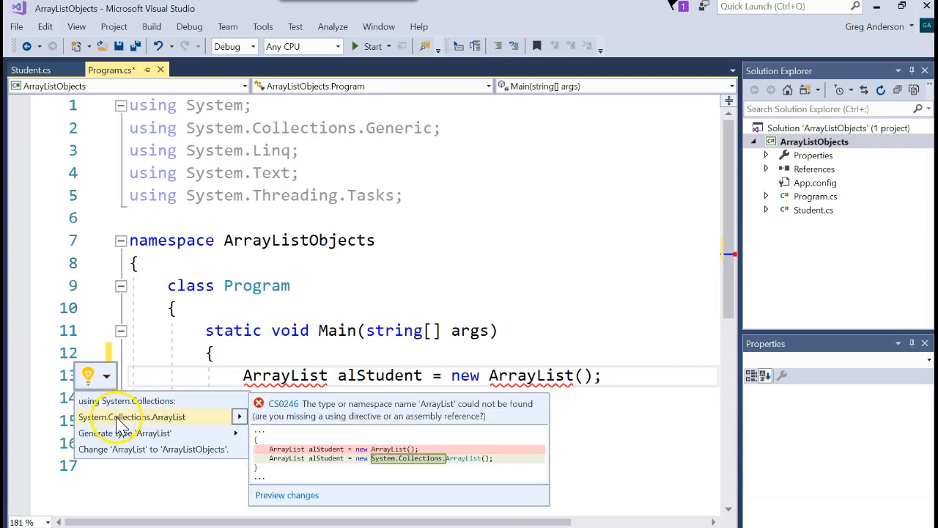
{"action": "mouse_move", "coordinate": [139, 424]}
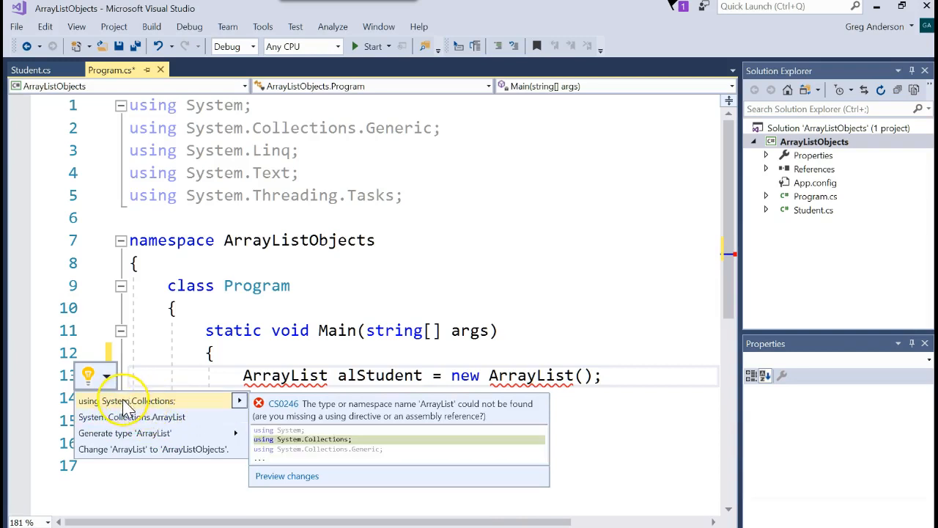
{"action": "left_click", "coordinate": [138, 400]}
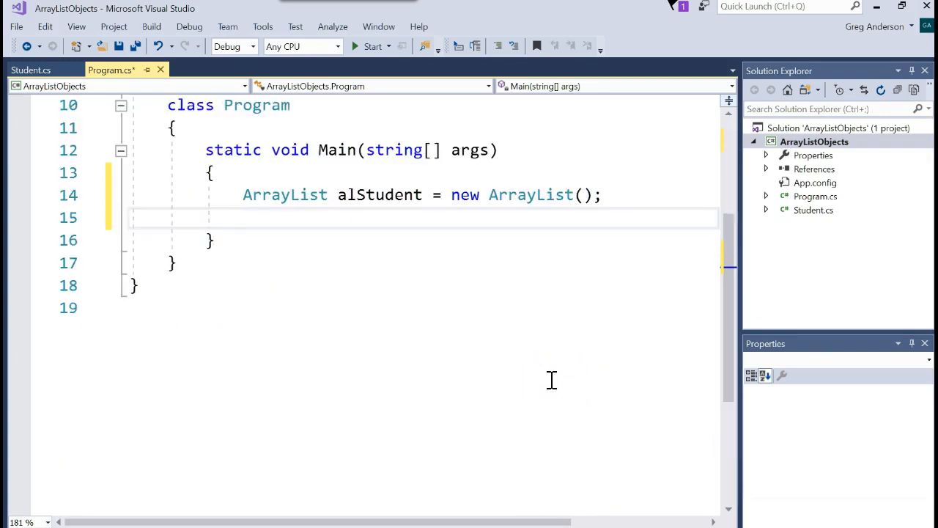
Below the declaration, write the unfinished statement alStudent[0] without a trailing dot.
{"action": "left_click", "coordinate": [245, 217]}
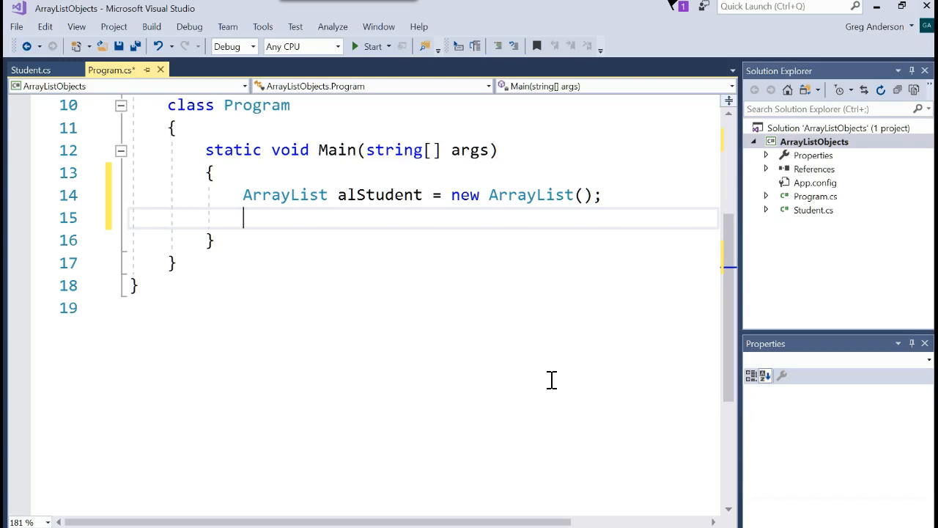
{"action": "key", "text": "enter"}
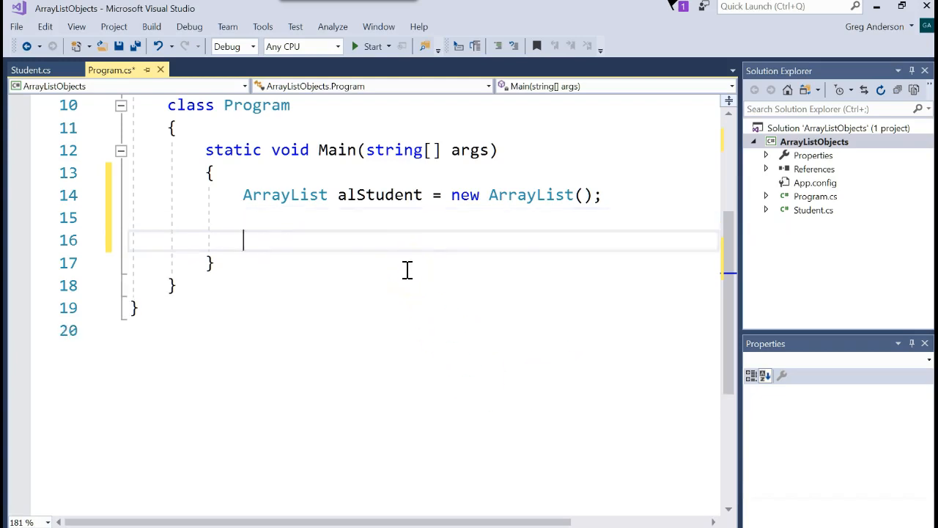
{"action": "type", "text": "alStudent"}
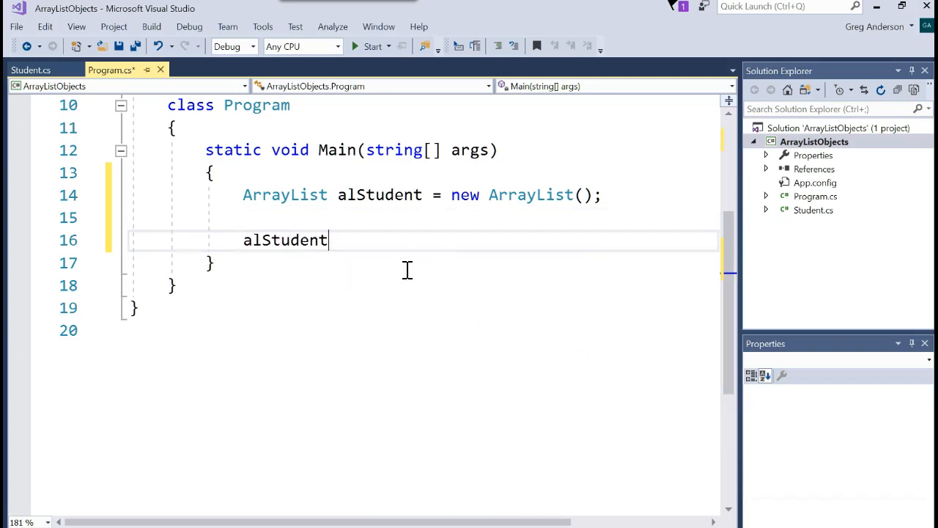
{"action": "type", "text": "."}
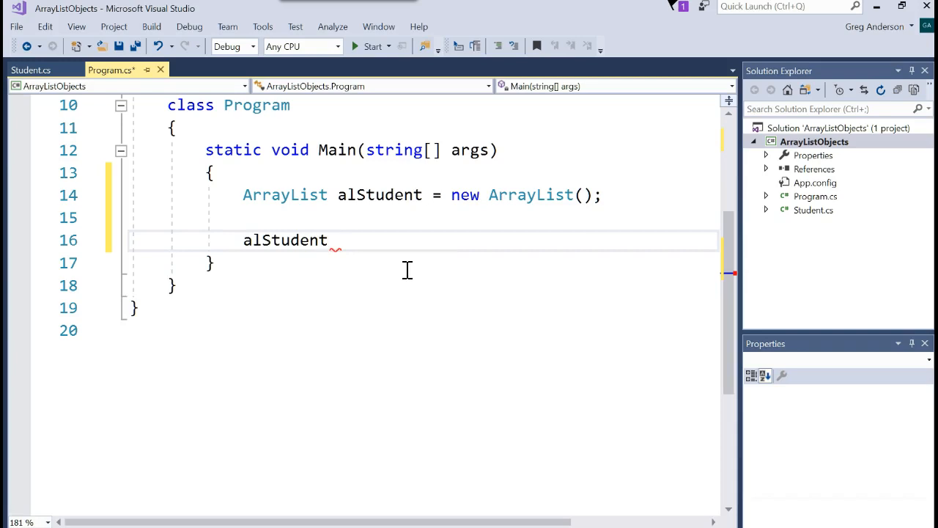
{"action": "type", "text": "[0]"}
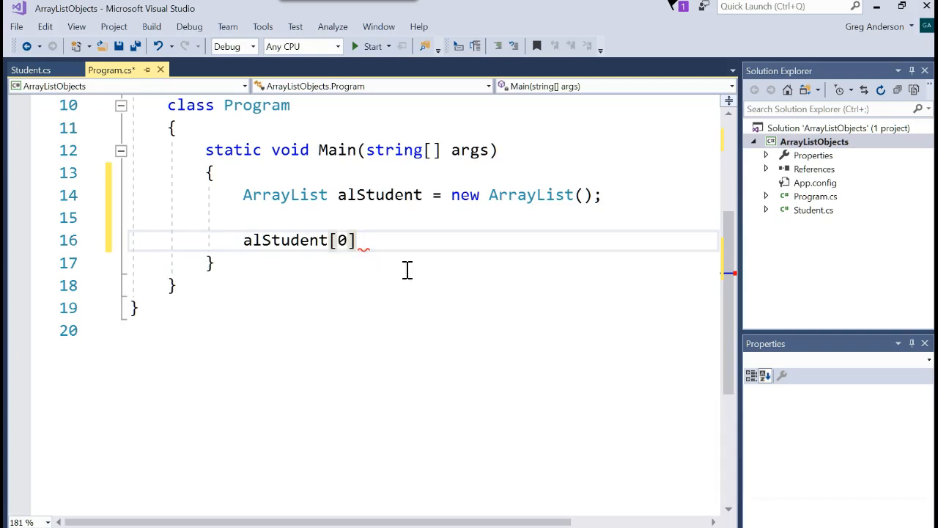
{"action": "type", "text": "."}
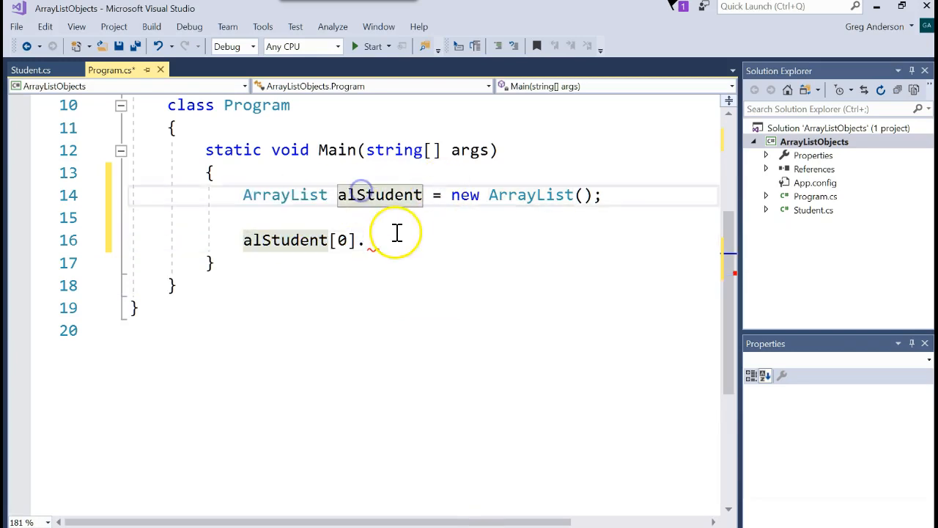
{"action": "key", "text": "Backspace"}
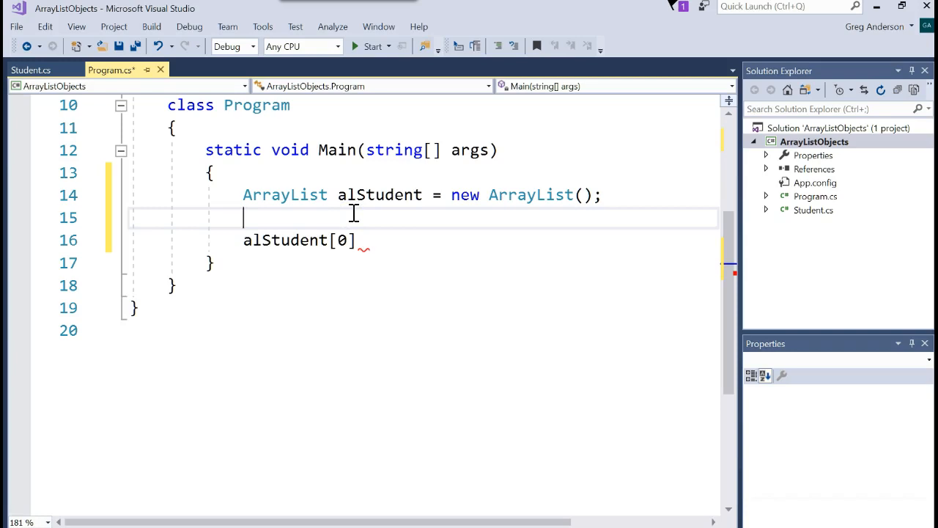
Create Student oStud = new Student() and add it with alStudent.Add(oStud).
{"action": "type", "text": "Student"}
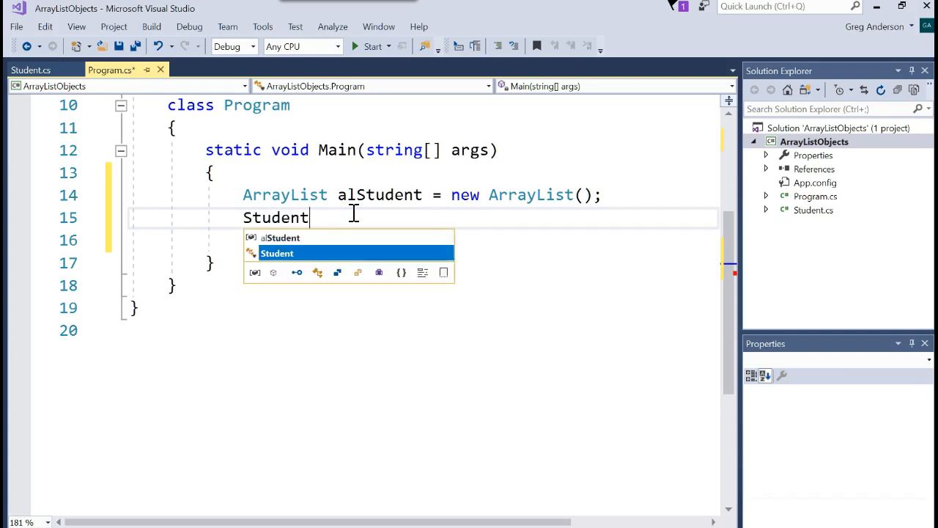
{"action": "type", "text": "oStud"}
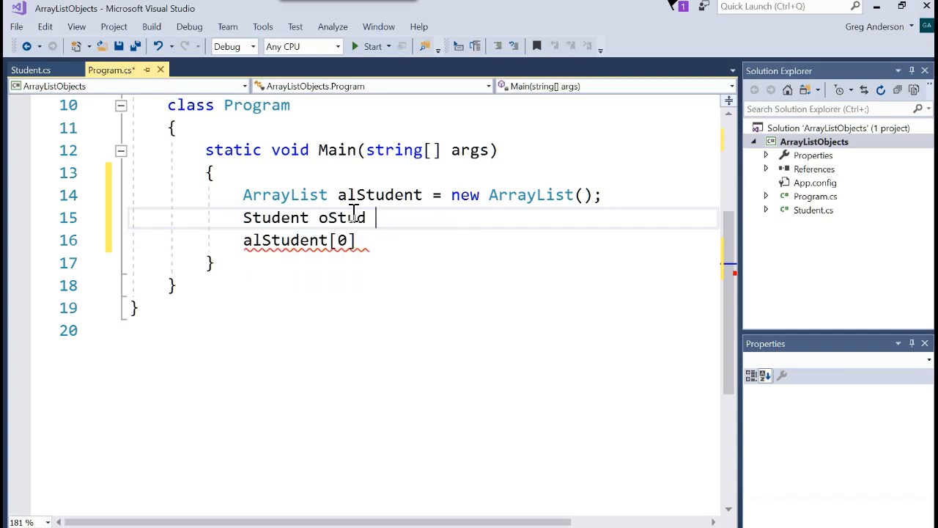
{"action": "type", "text": "= new Student();"}
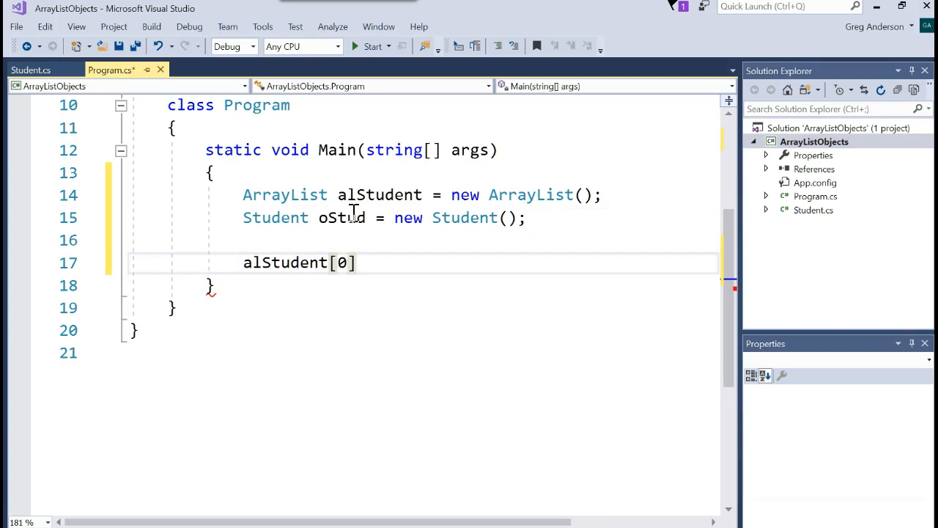
{"action": "type", "text": "= o"}
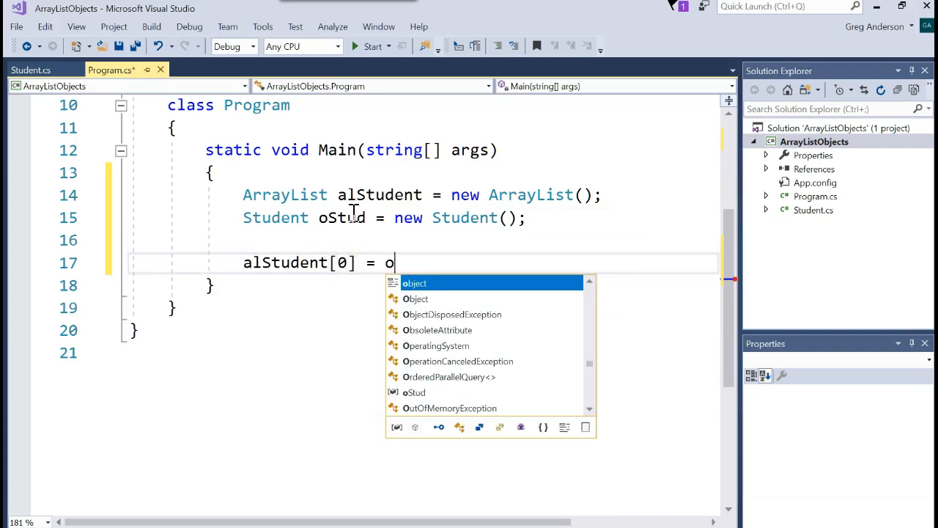
{"action": "type", "text": "Stud;"}
{"action": "type", "text": "."}
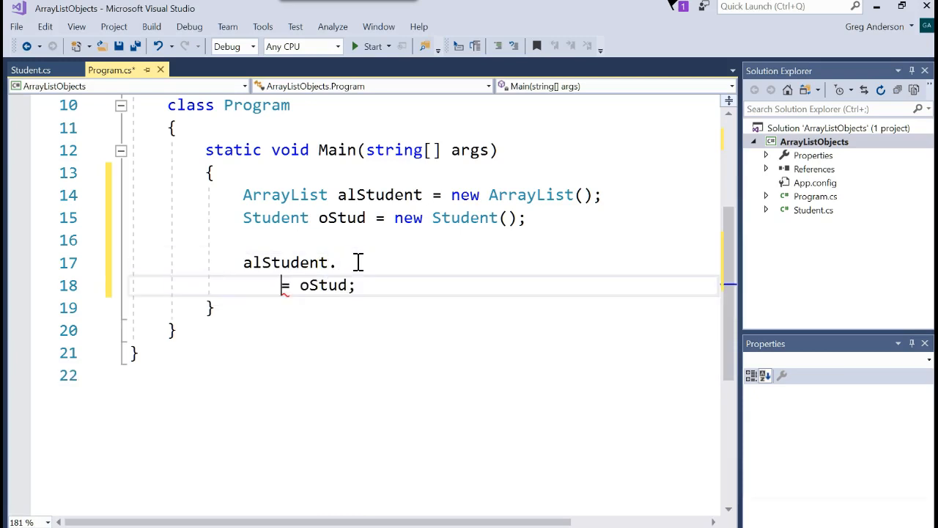
{"action": "key", "text": "Backspace"}
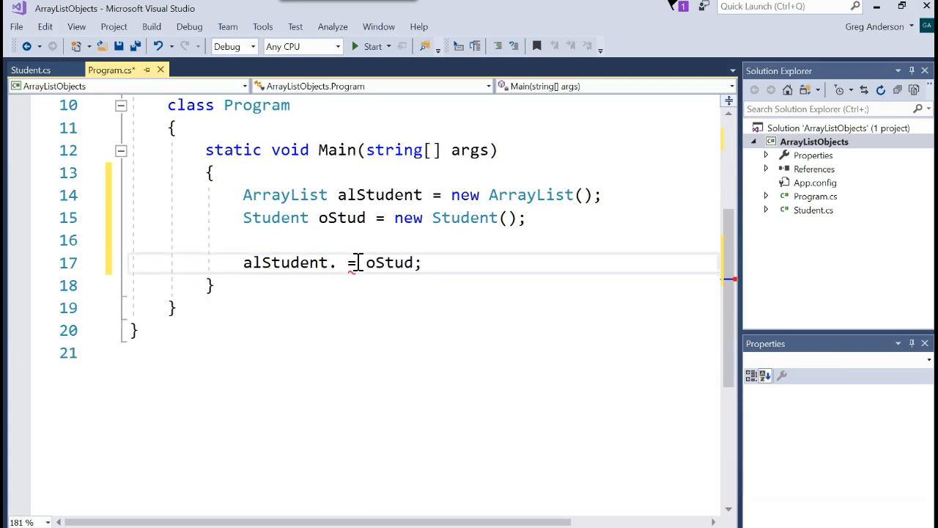
{"action": "type", "text": "Add("}
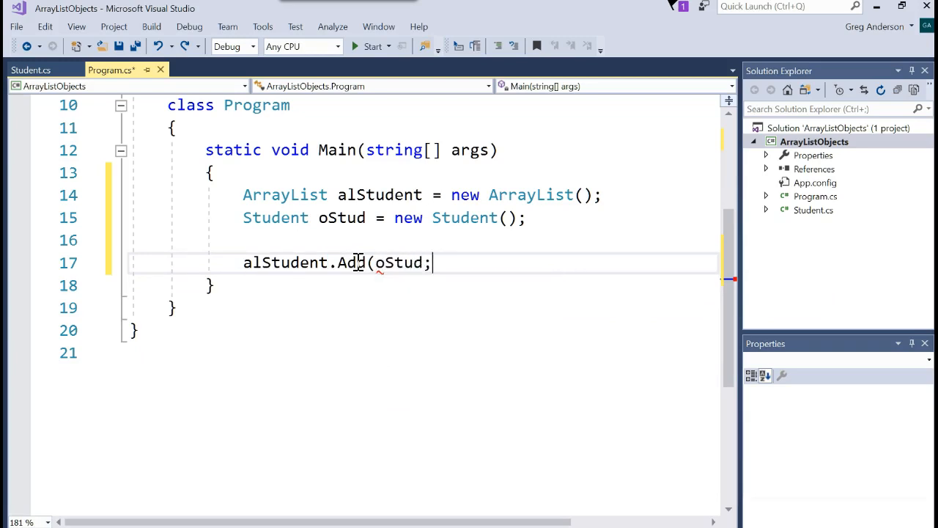
{"action": "type", "text": "d)"}
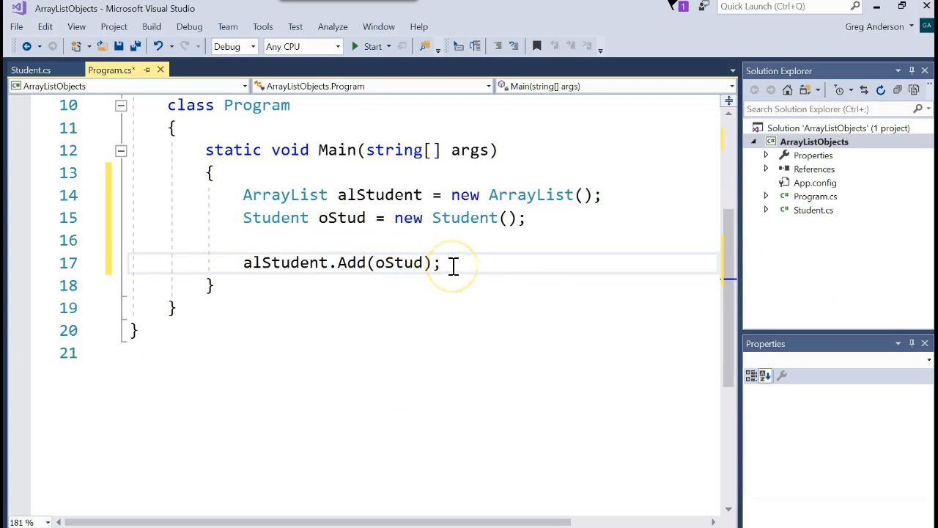
{"action": "key", "text": "enter"}
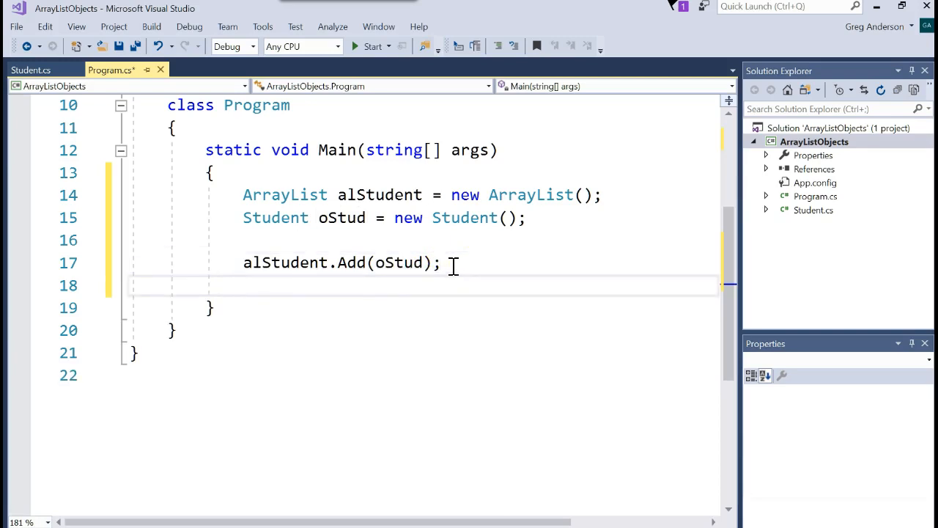
Type alStudent[0]. on a new line and inspect its generic object members.
{"action": "type", "text": "alStudent"}
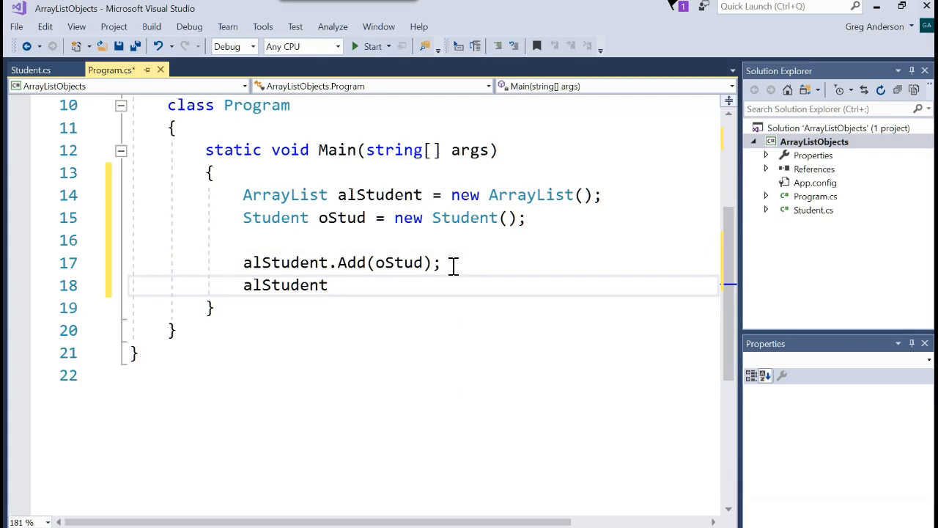
{"action": "type", "text": "[0]"}
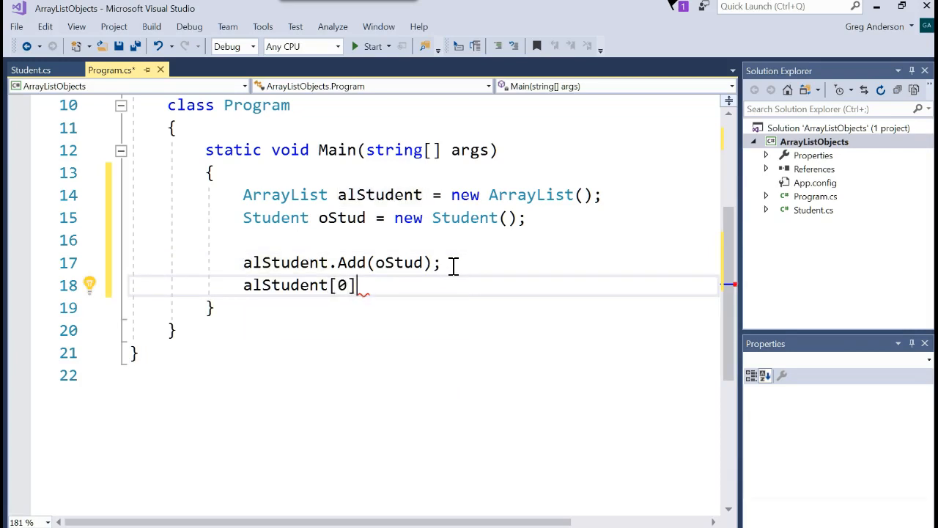
{"action": "mouse_move", "coordinate": [344, 285]}
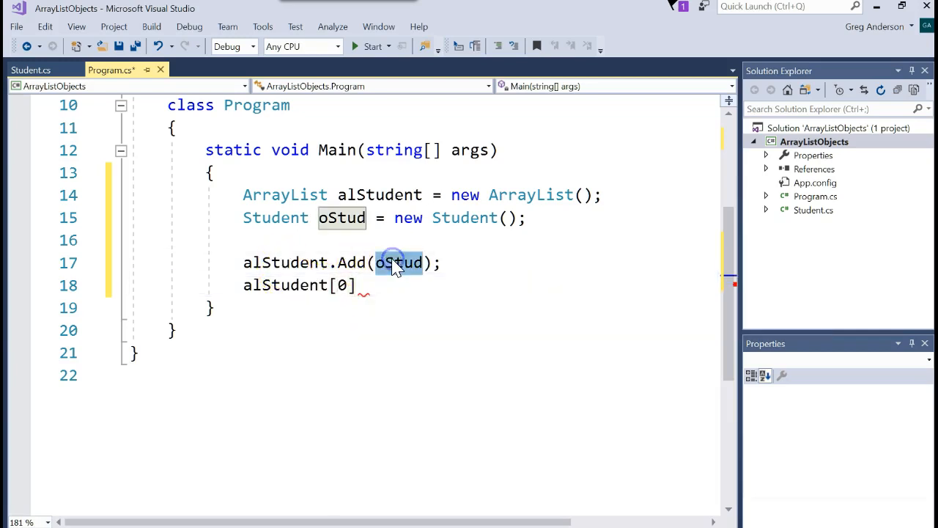
{"action": "type", "text": "."}
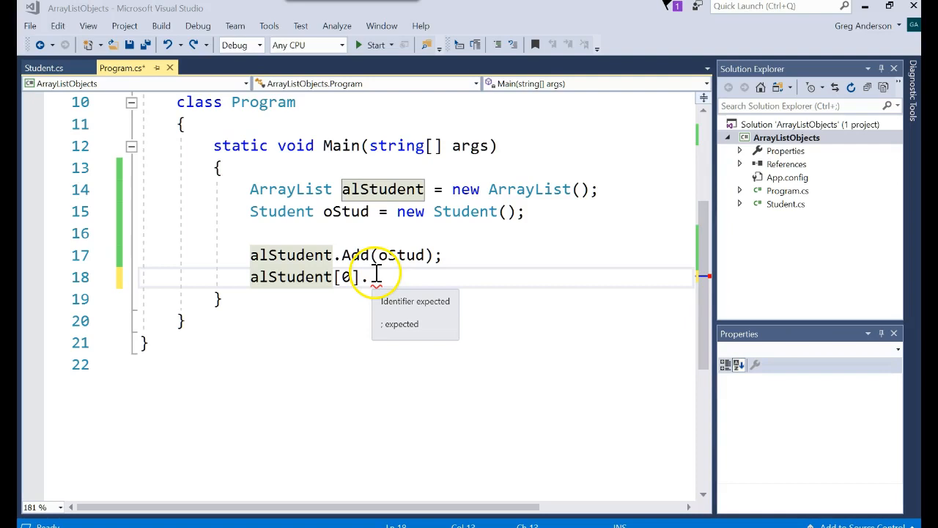
{"action": "left_click", "coordinate": [375, 276]}
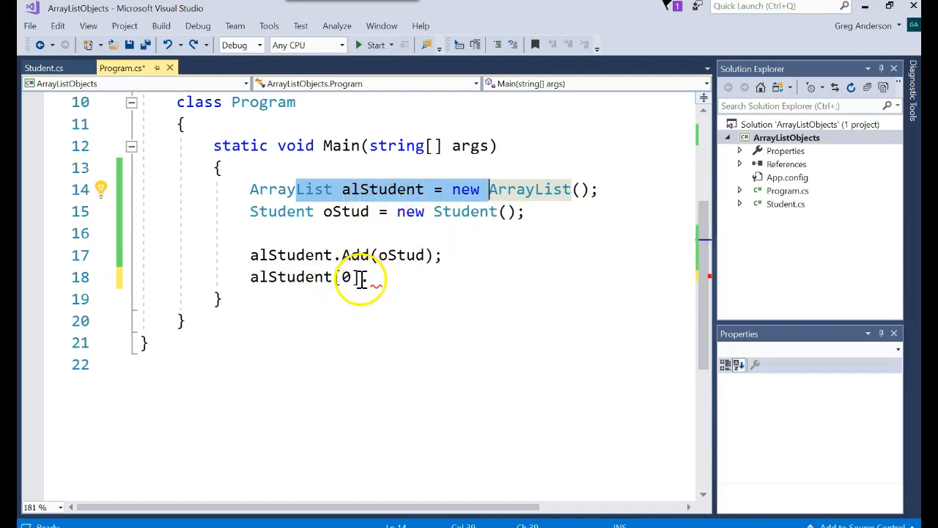
{"action": "type", "text": "()"}
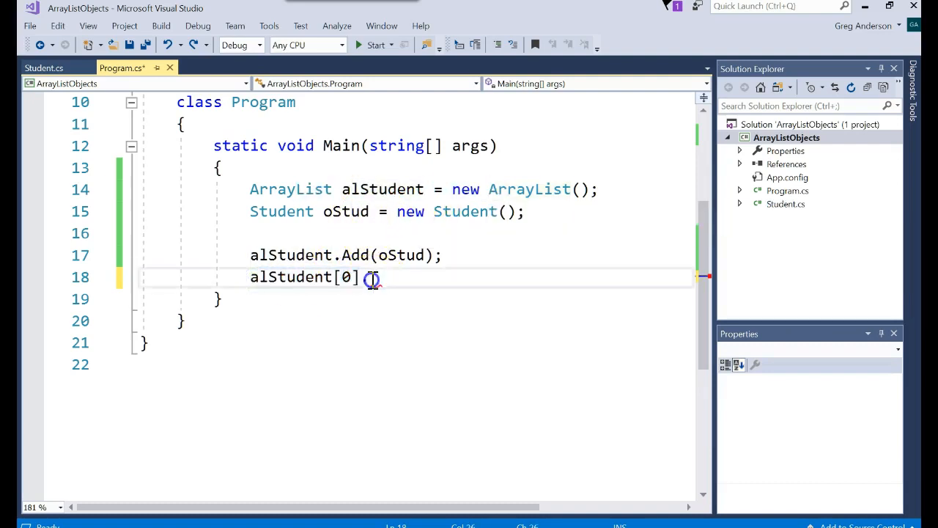
{"action": "type", "text": "."}
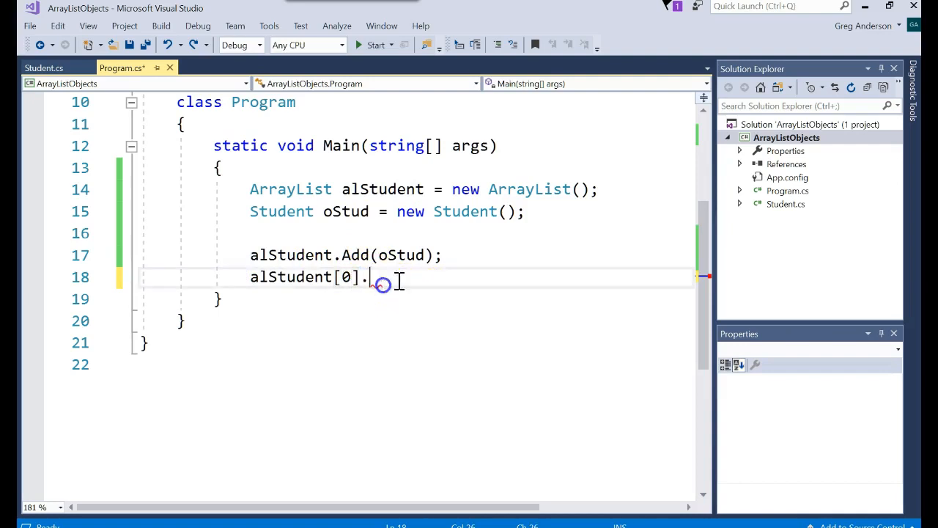
{"action": "type", "text": "."}
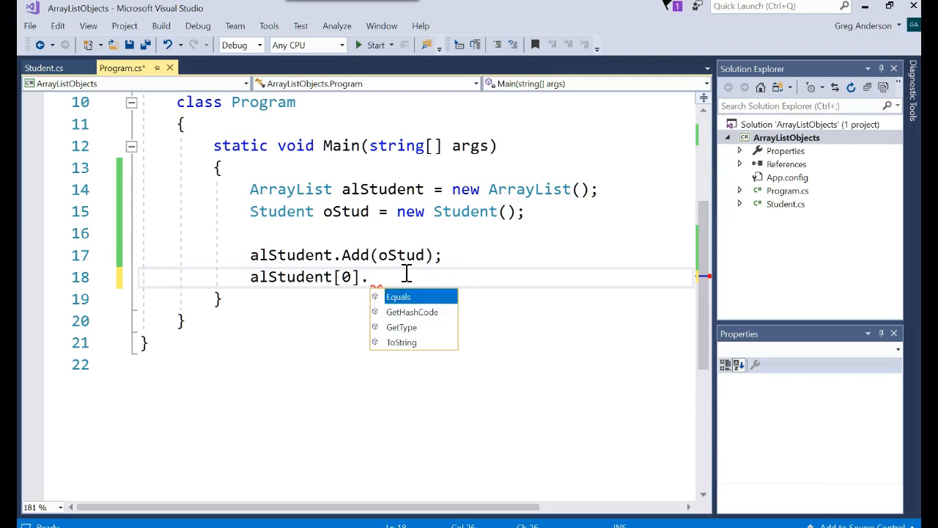
{"action": "key", "text": "Backspace"}
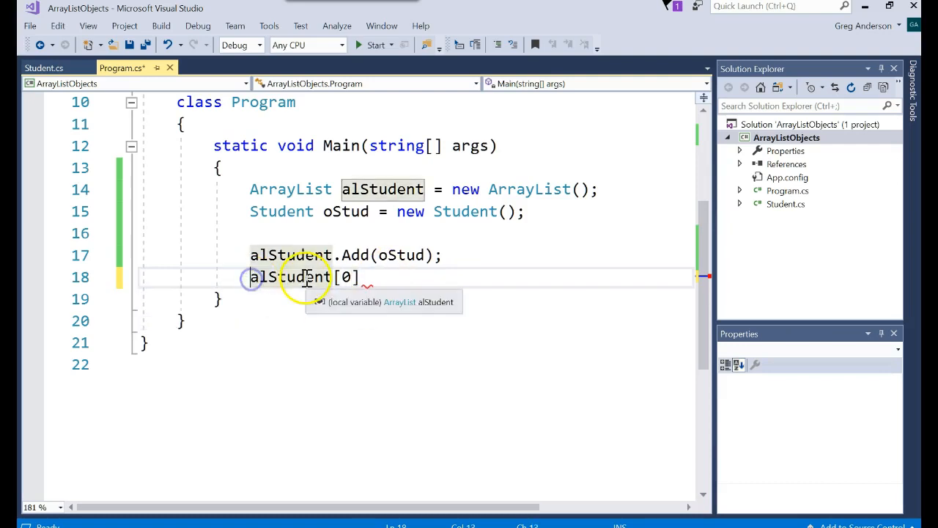
Set ((Student)alStudent[0]).Name = "greg" and begin the matching GPA assignment below.
{"action": "type", "text": "("}
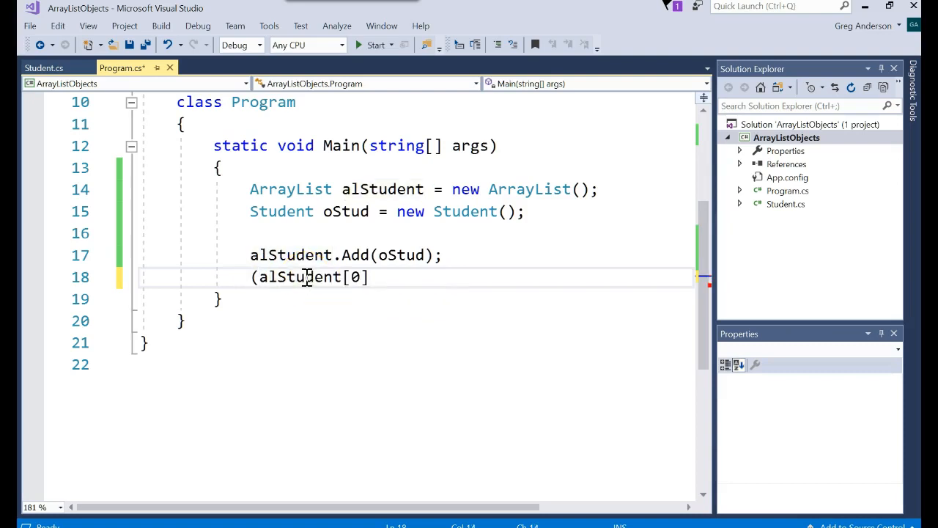
{"action": "type", "text": "Student"}
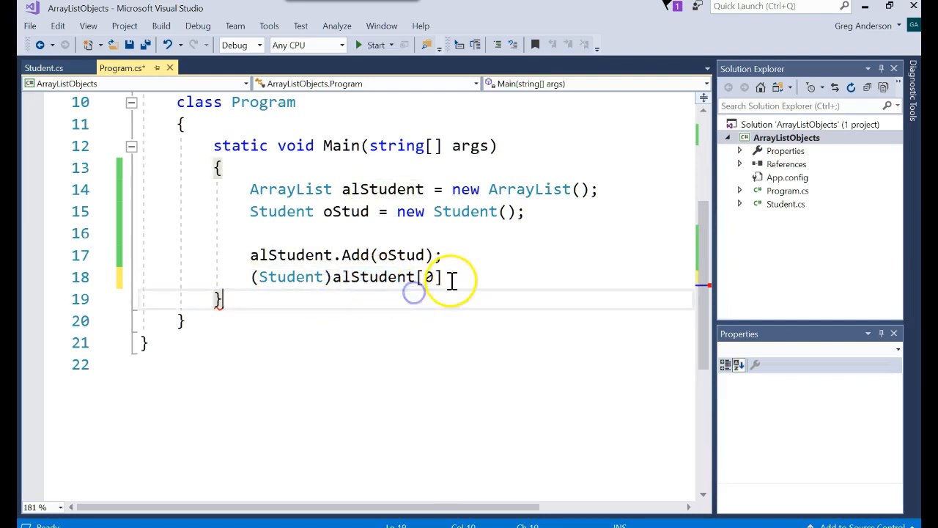
{"action": "type", "text": "."}
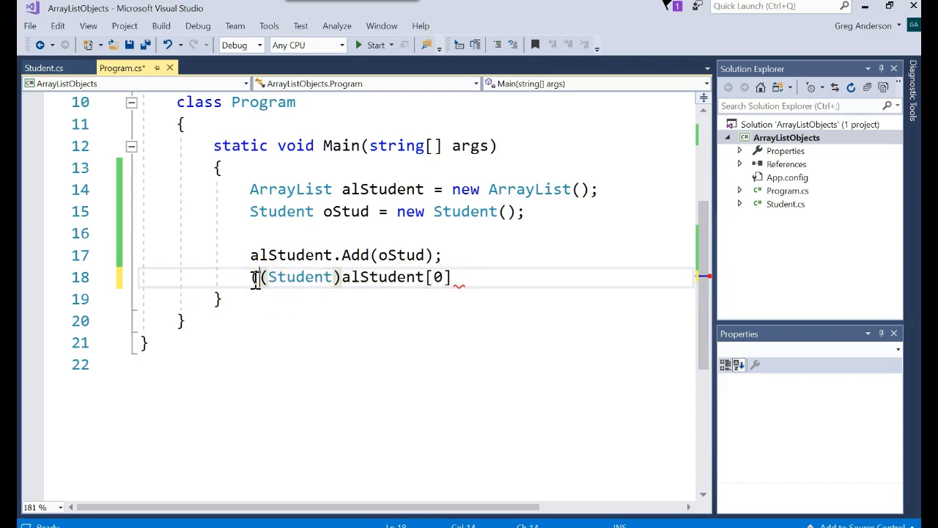
{"action": "type", "text": ")"}
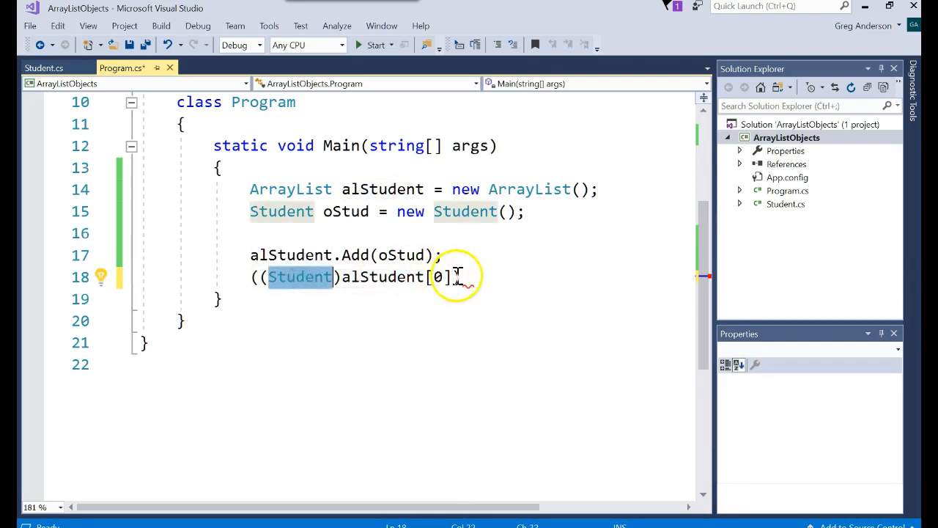
{"action": "type", "text": ".Name"}
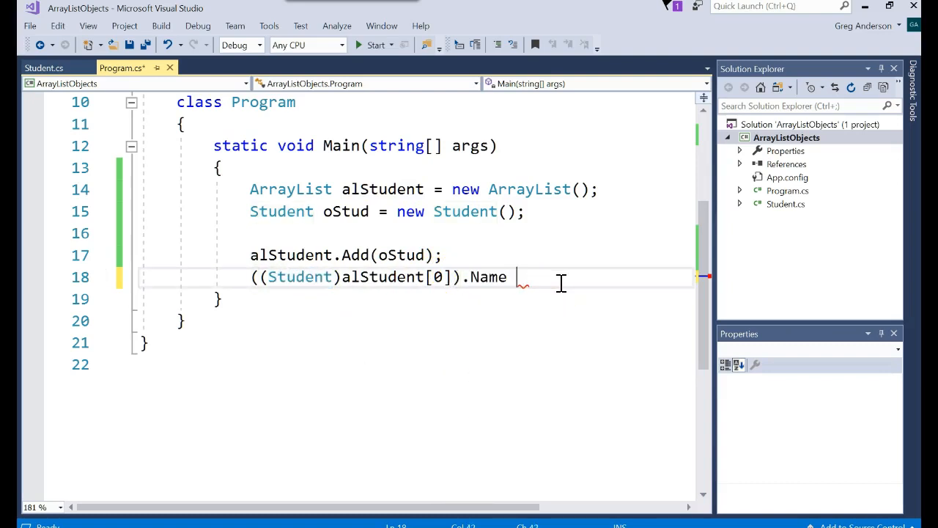
{"action": "type", "text": "= \"greg\";"}
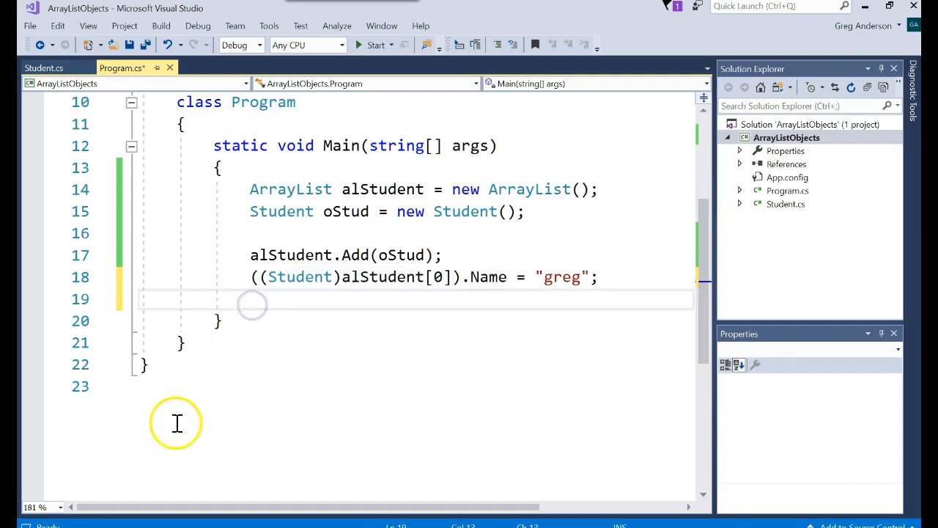
{"action": "type", "text": "((Student)alStudent[0]).Name"}
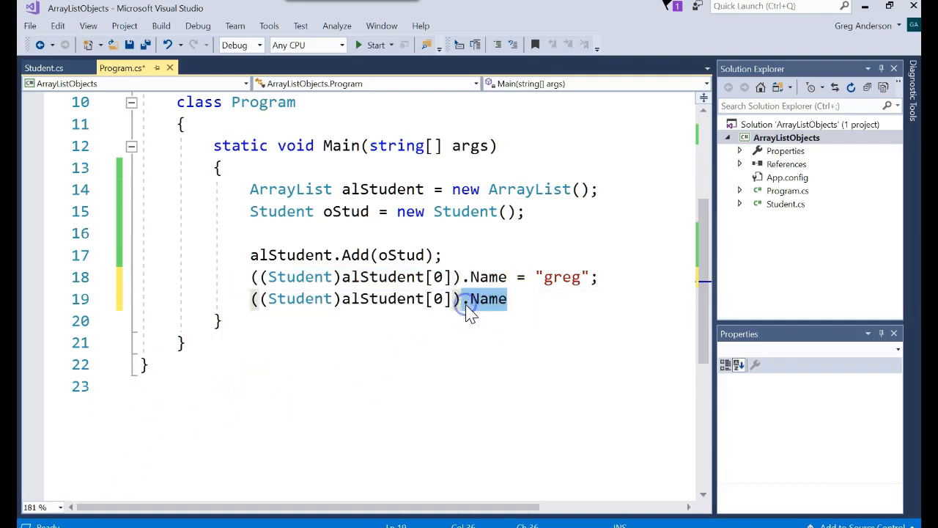
{"action": "type", "text": ".GPA ="}
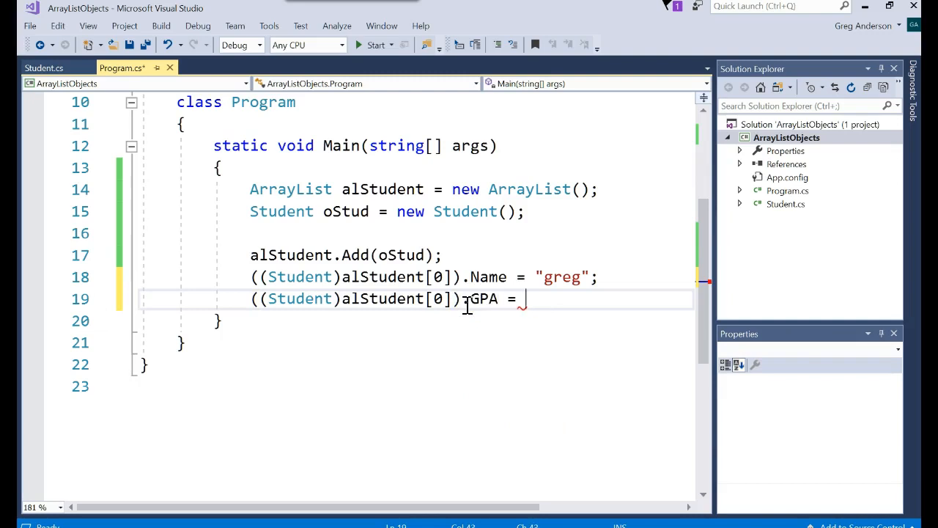
Set greg's GPA to 3.0 and print the first student's getData() result.
{"action": "type", "text": "3.0;"}
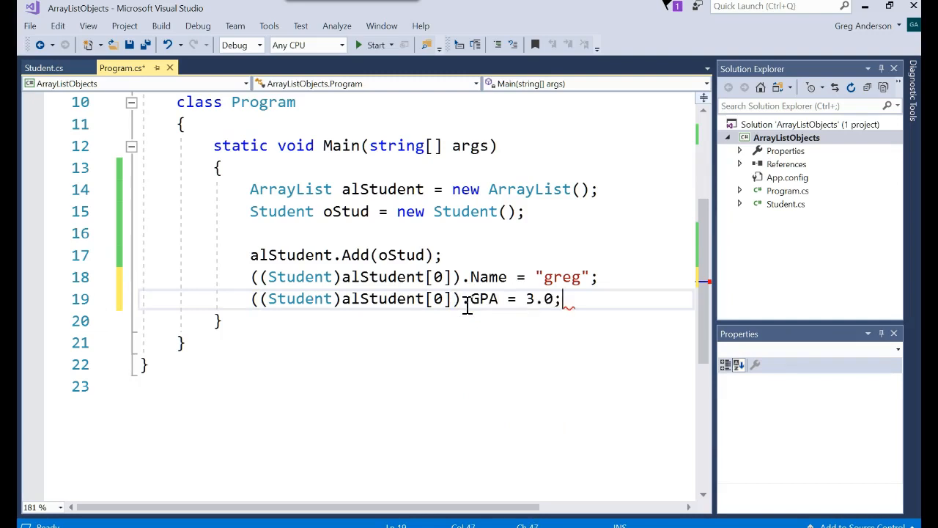
{"action": "type", "text": "Console.WriteLine();"}
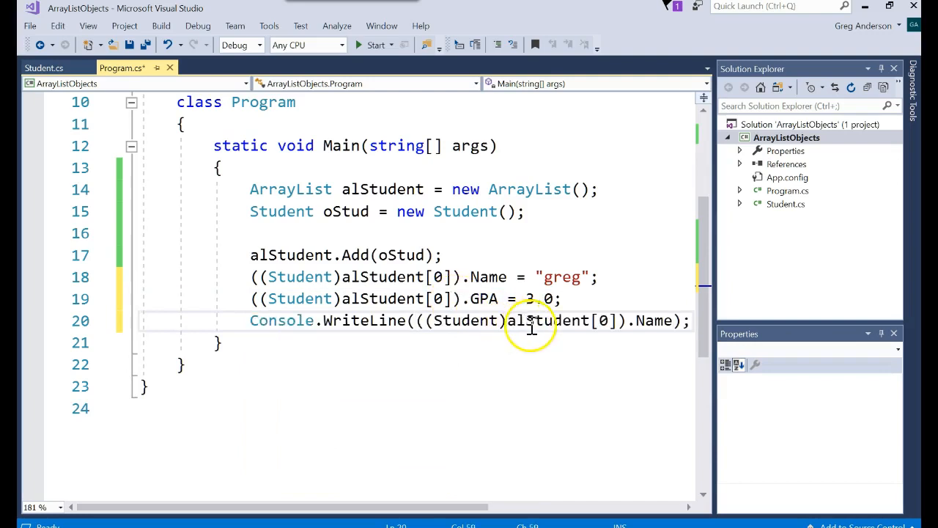
{"action": "double_click", "coordinate": [652, 320]}
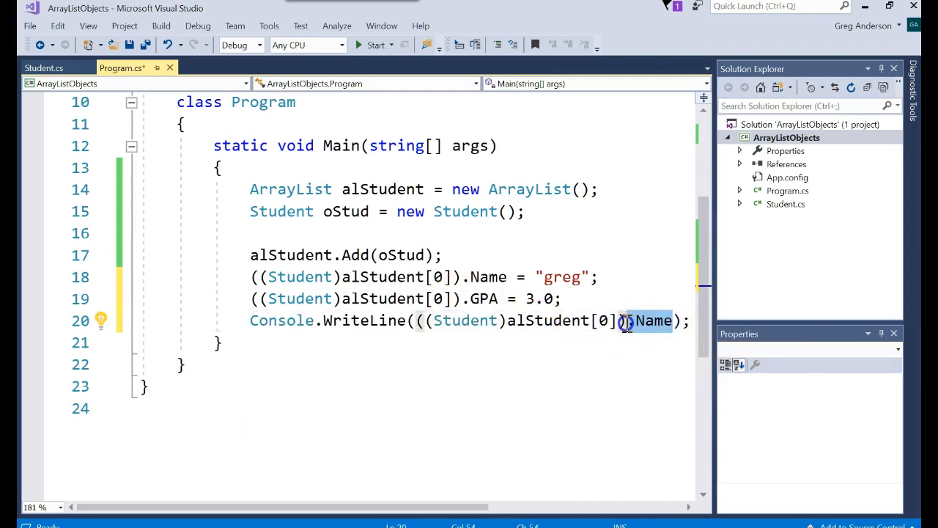
{"action": "key", "text": "Delete"}
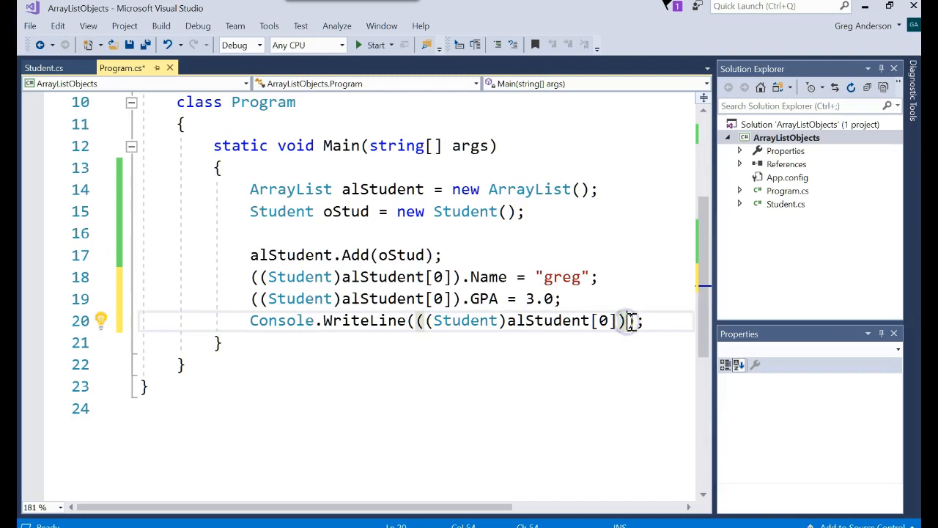
{"action": "type", "text": "."}
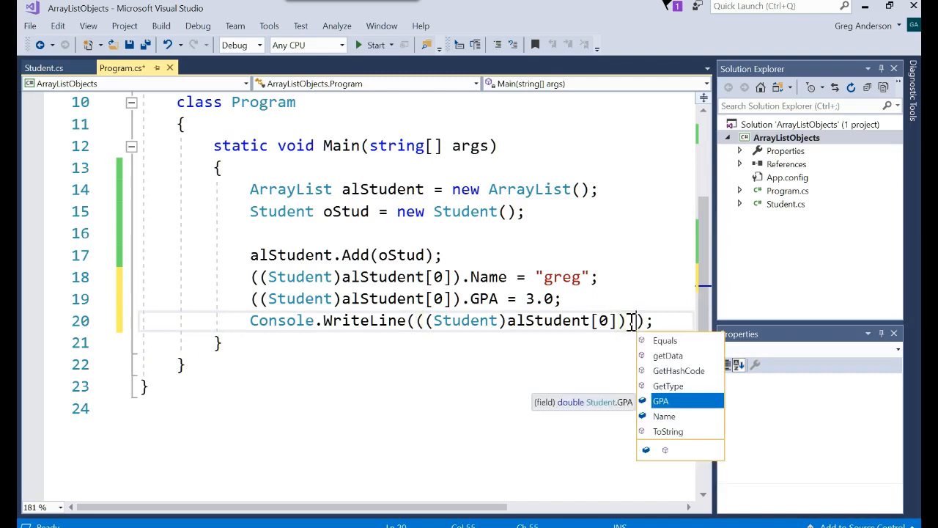
{"action": "type", "text": ".getData()"}
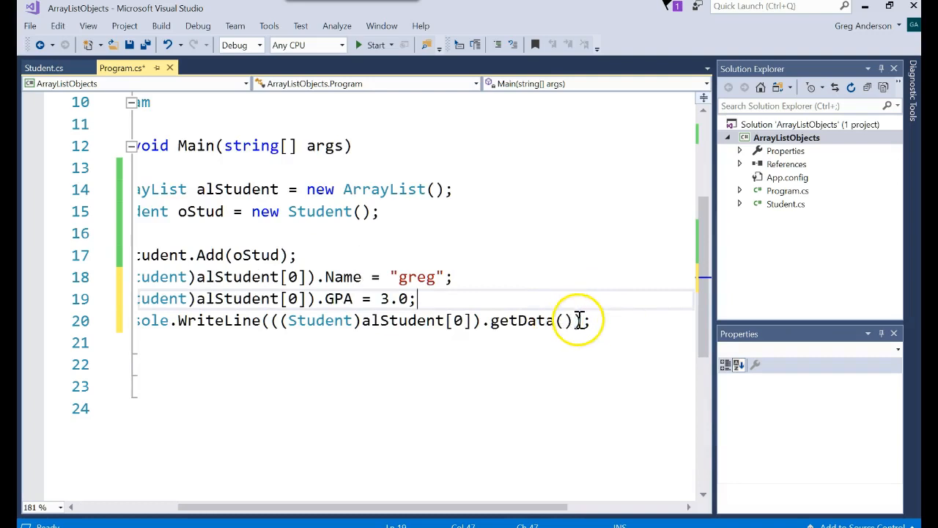
{"action": "type", "text": "Console.ReadLine();"}
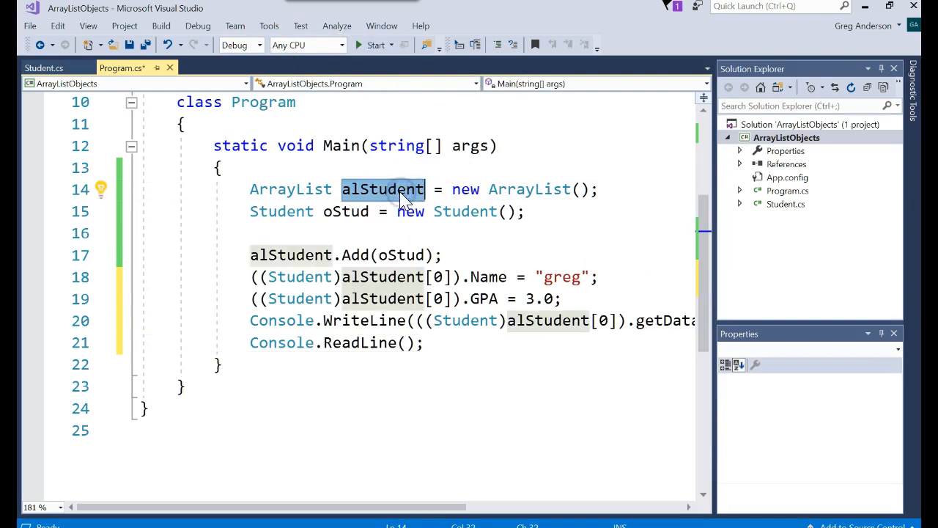
Review the alStudent declaration and cast line, run the program, and close the Output window.
{"action": "left_click", "coordinate": [280, 211]}
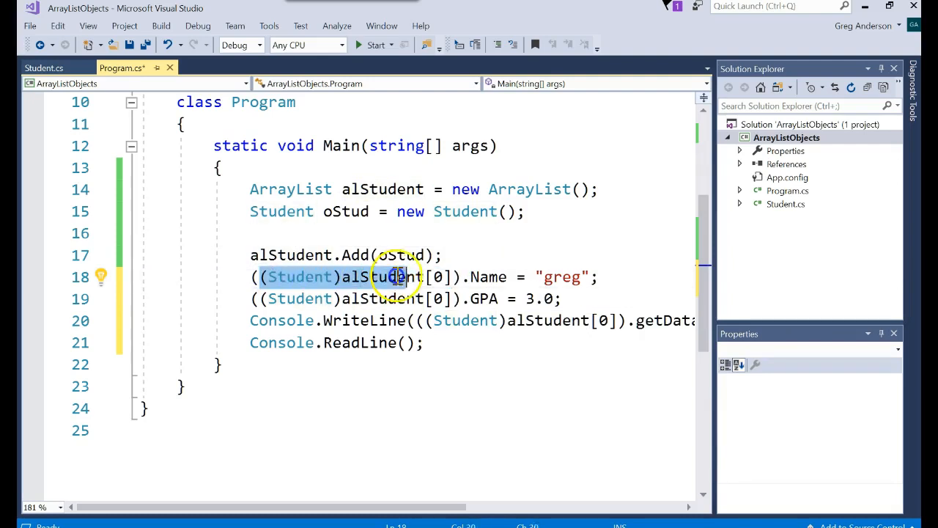
{"action": "left_click", "coordinate": [466, 277]}
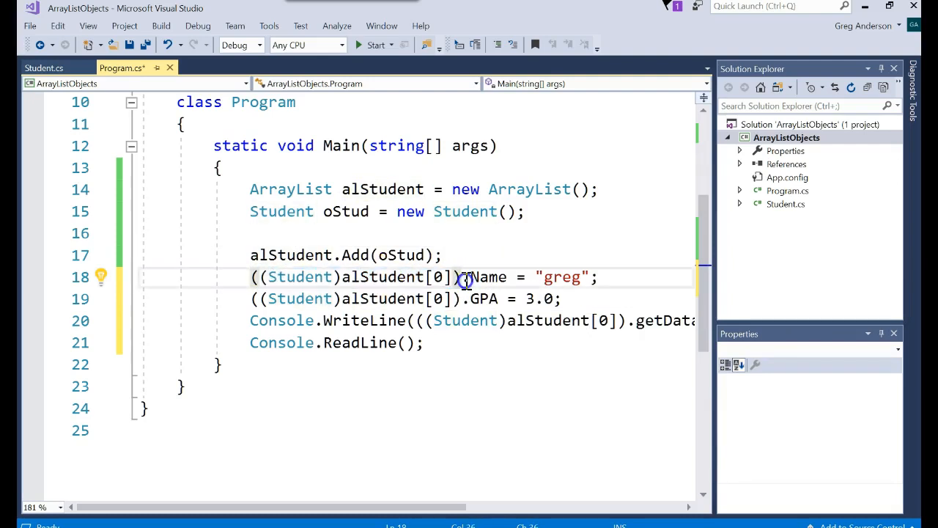
{"action": "double_click", "coordinate": [487, 276]}
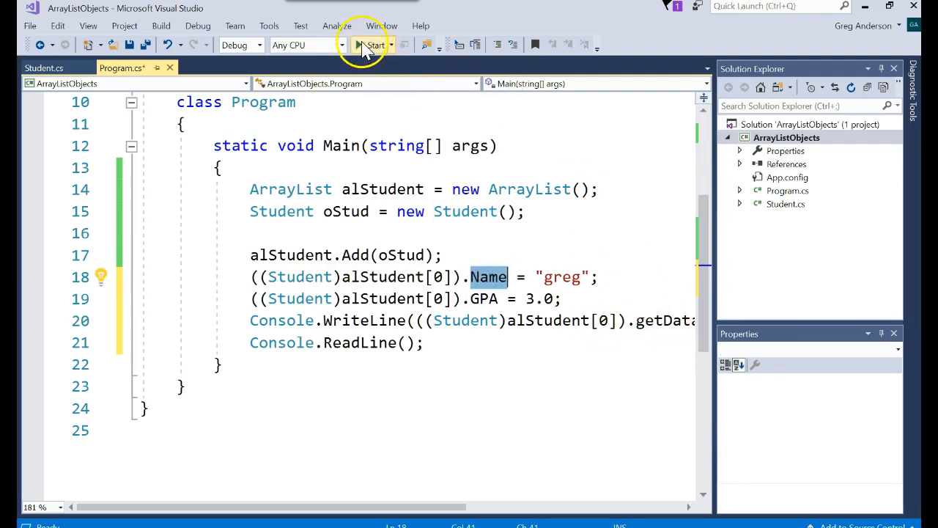
{"action": "left_click", "coordinate": [374, 45]}
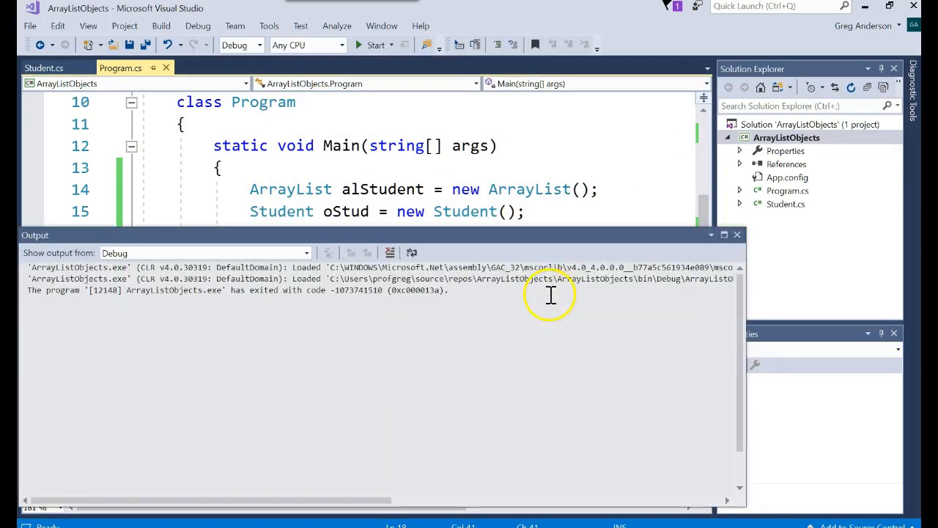
{"action": "left_click", "coordinate": [736, 234]}
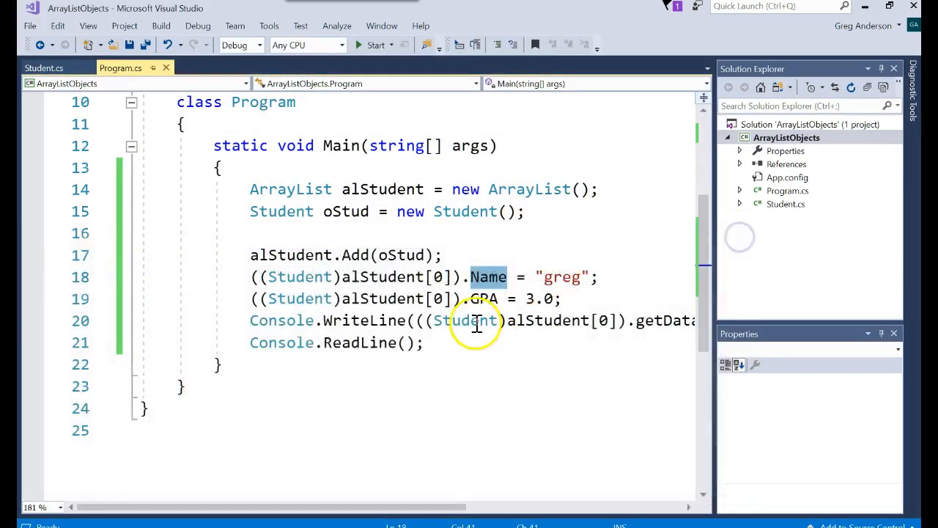
{"action": "mouse_move", "coordinate": [466, 320]}
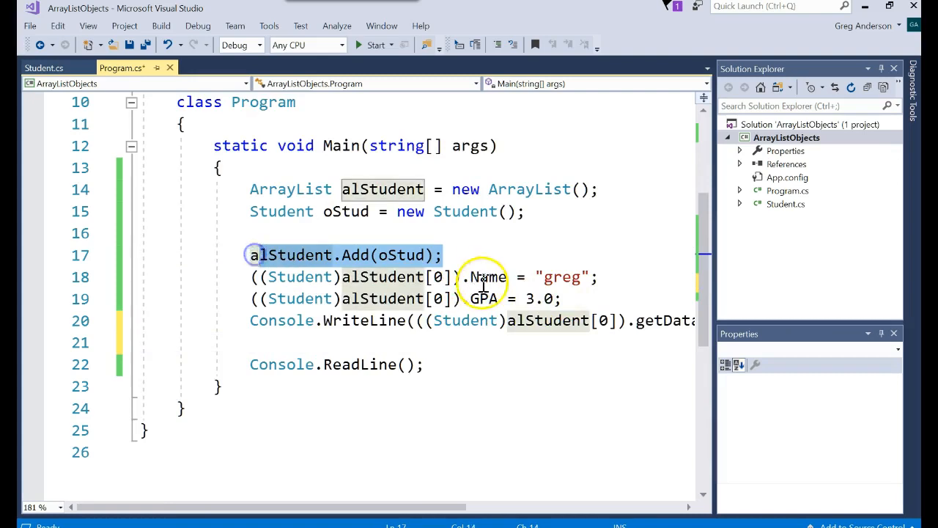
Duplicate the greg block below it and rename the copied student to "Mickey".
{"action": "left_click_drag", "start_coordinate": [249, 255], "coordinate": [250, 342]}
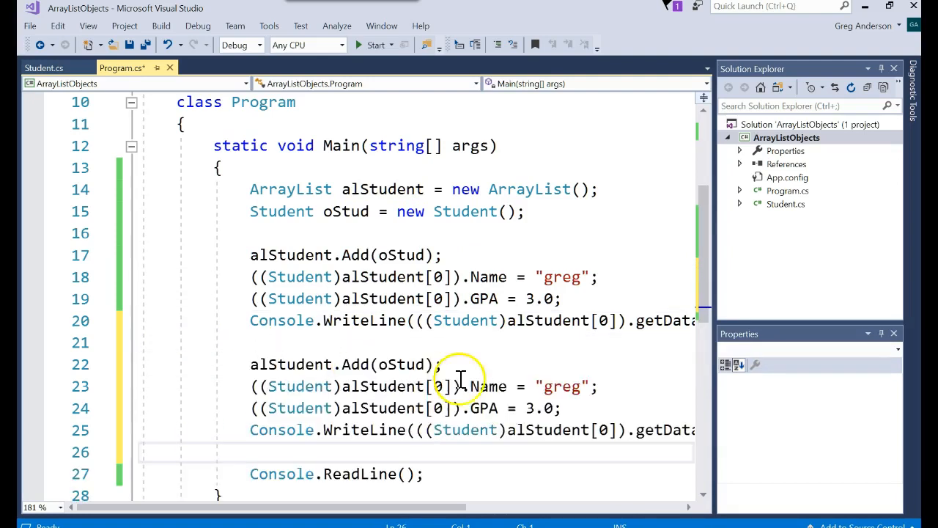
{"action": "double_click", "coordinate": [345, 211]}
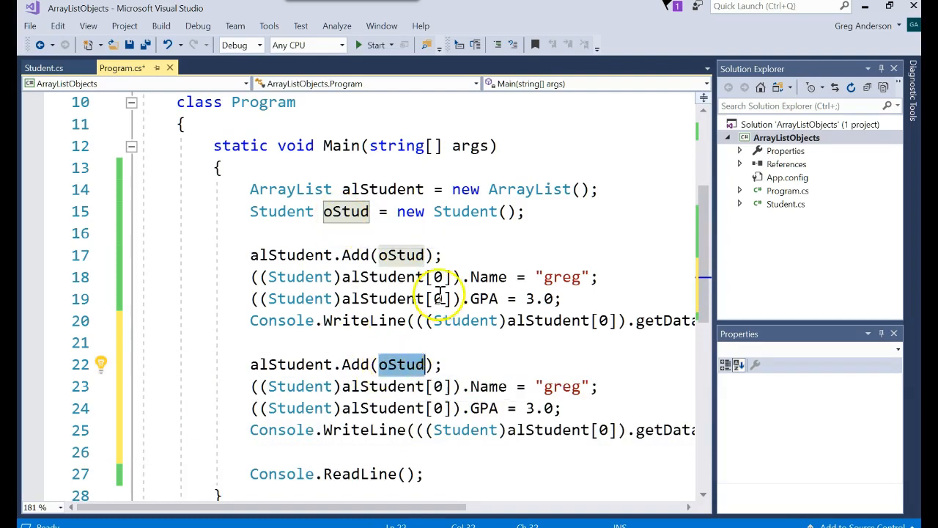
{"action": "mouse_move", "coordinate": [445, 408]}
{"action": "type", "text": "1"}
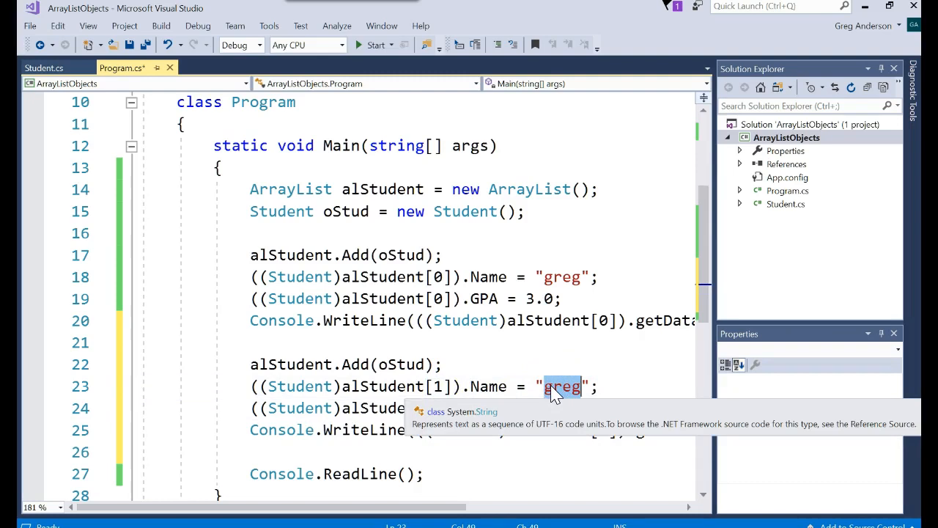
{"action": "type", "text": "Mickey"}
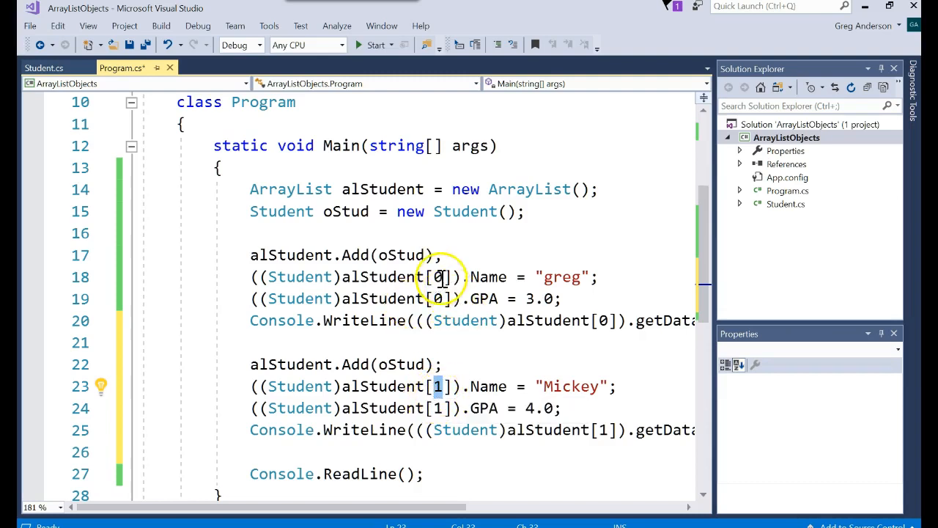
{"action": "mouse_move", "coordinate": [437, 408]}
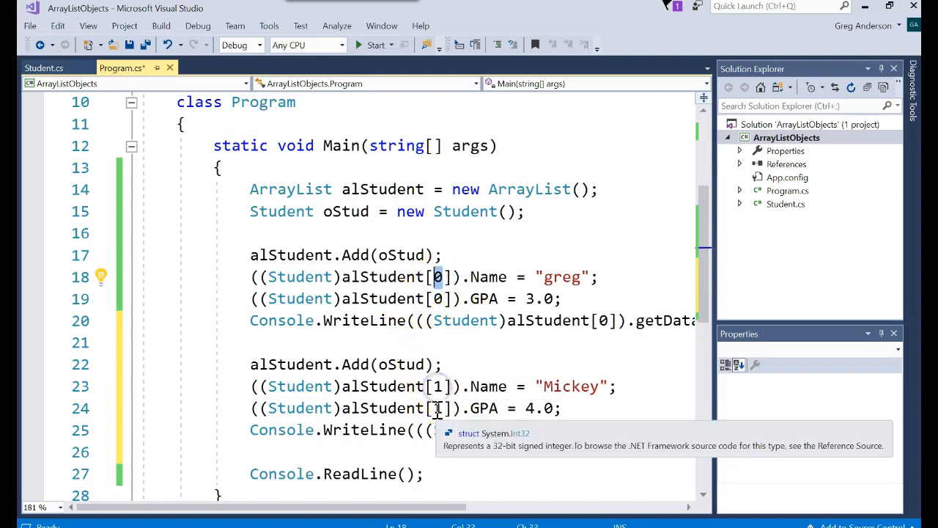
Run the program, then add a WriteLine reprinting alStudent[0] before ReadLine.
{"action": "left_click", "coordinate": [375, 44]}
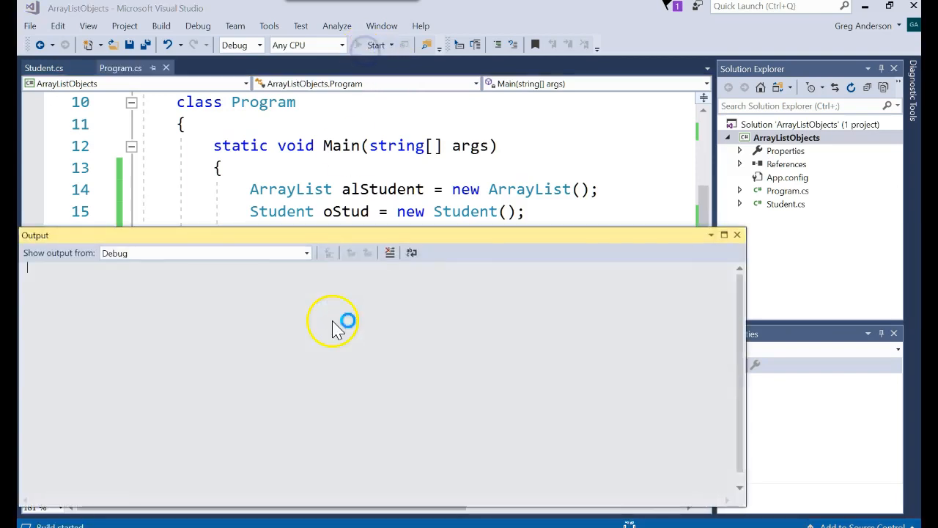
{"action": "left_click", "coordinate": [376, 44]}
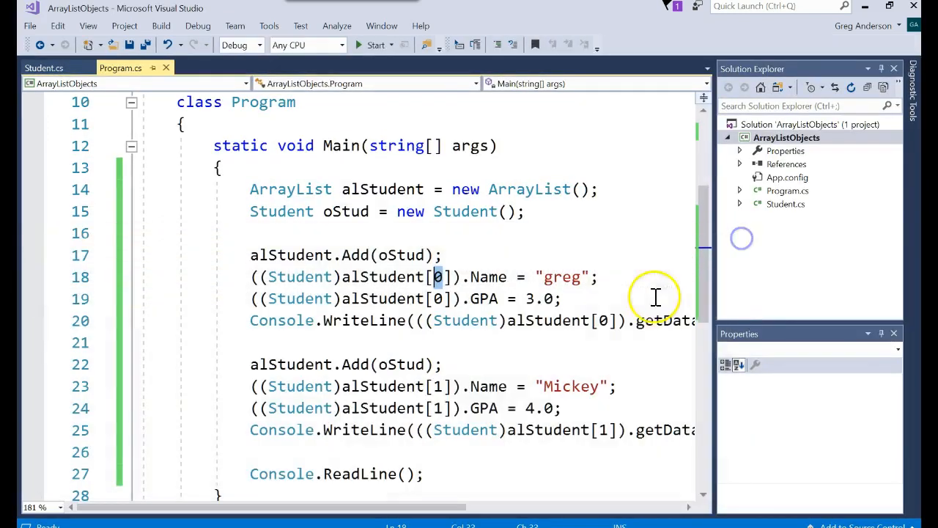
{"action": "mouse_move", "coordinate": [438, 277]}
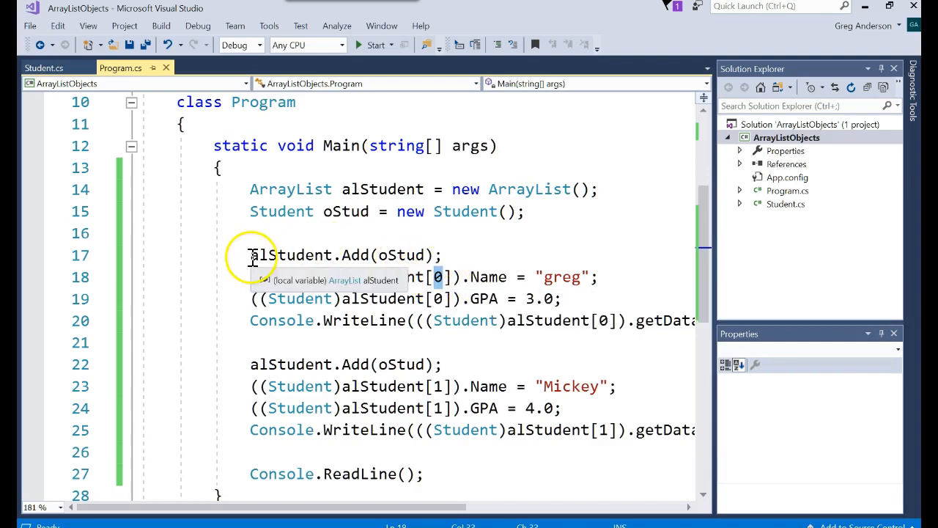
{"action": "left_click", "coordinate": [260, 342]}
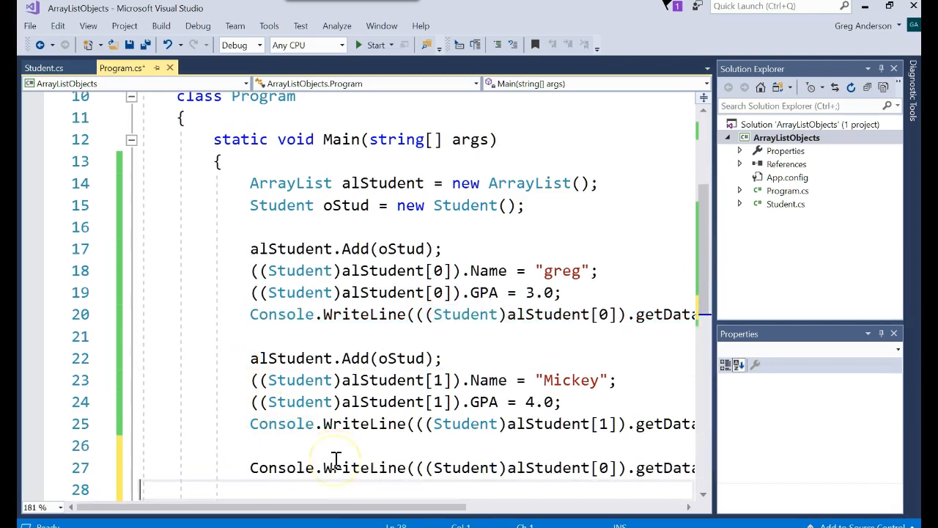
{"action": "double_click", "coordinate": [401, 249]}
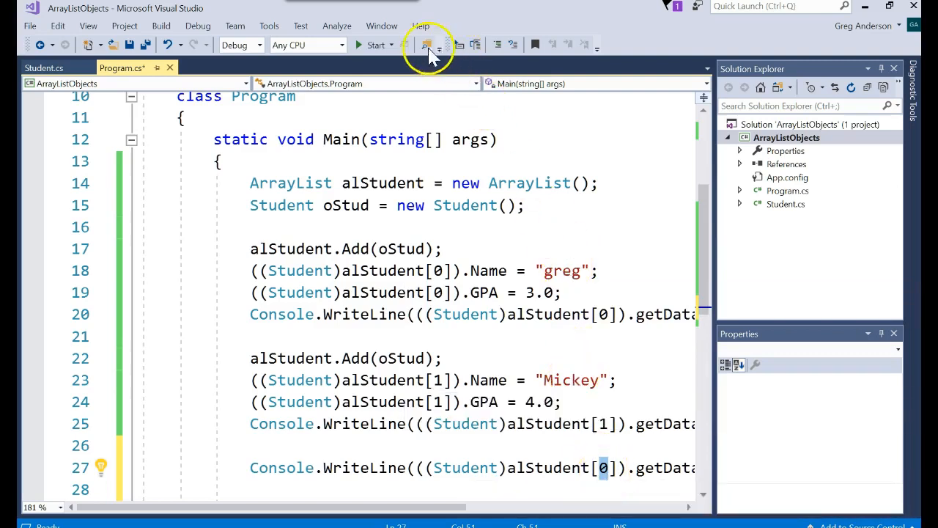
Rerun and close the console showing greg 3, then Mickey 4 twice.
{"action": "left_click", "coordinate": [428, 45]}
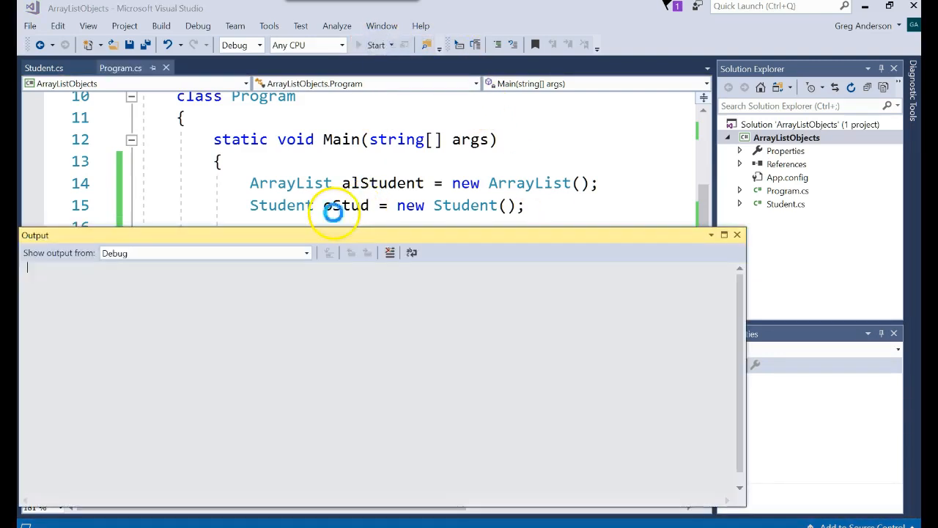
{"action": "left_click", "coordinate": [376, 45]}
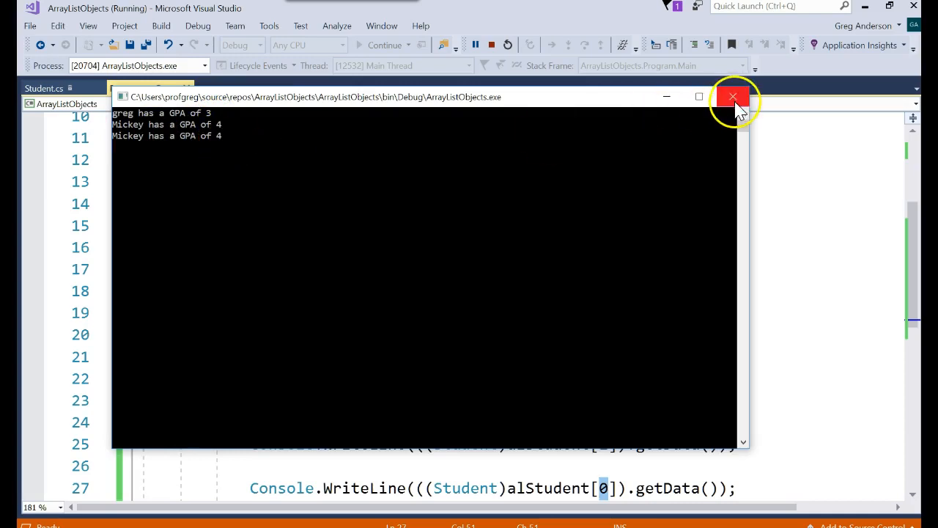
{"action": "left_click", "coordinate": [733, 96]}
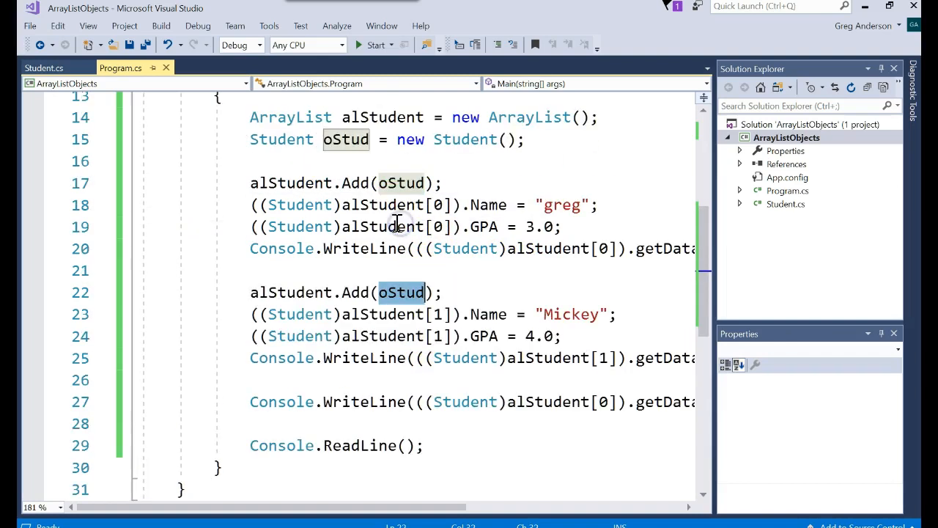
{"action": "mouse_move", "coordinate": [346, 139]}
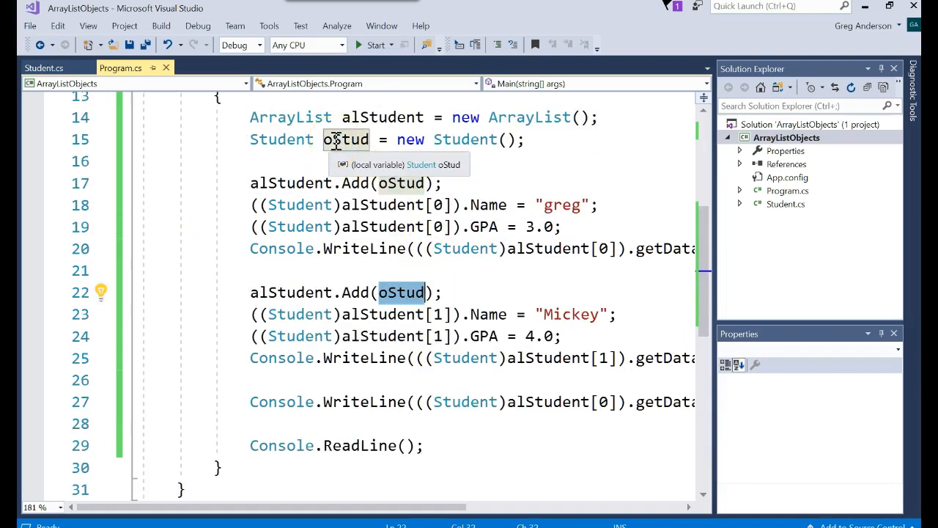
{"action": "mouse_move", "coordinate": [407, 140]}
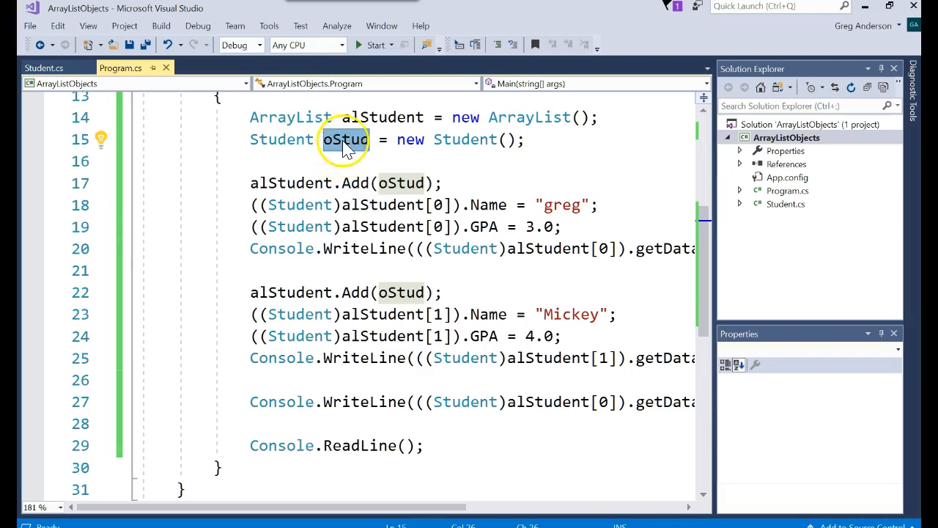
{"action": "mouse_move", "coordinate": [407, 182]}
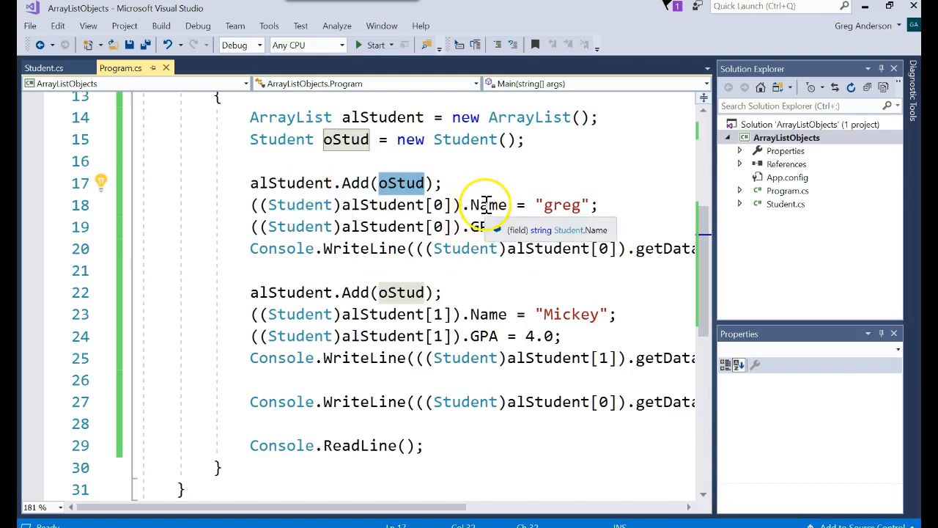
{"action": "scroll", "scroll_direction": "down", "scroll_amount": 3}
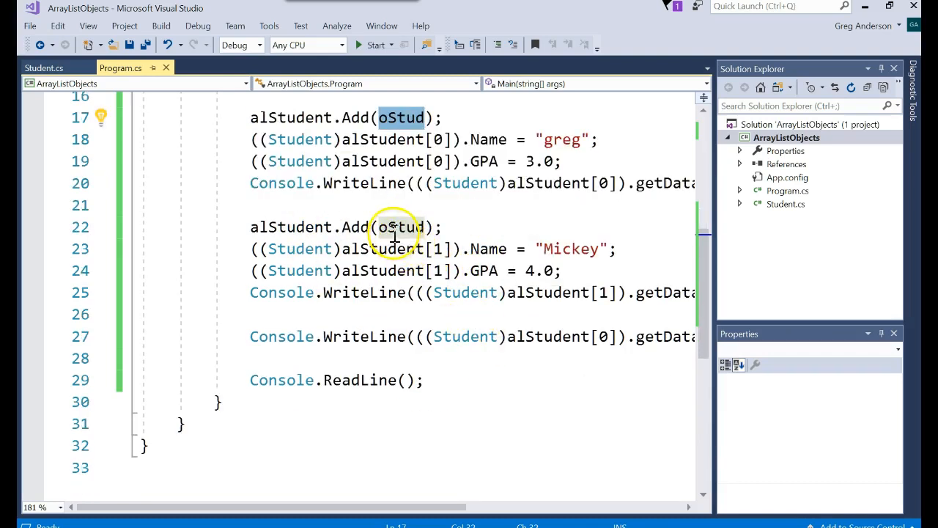
{"action": "double_click", "coordinate": [402, 226]}
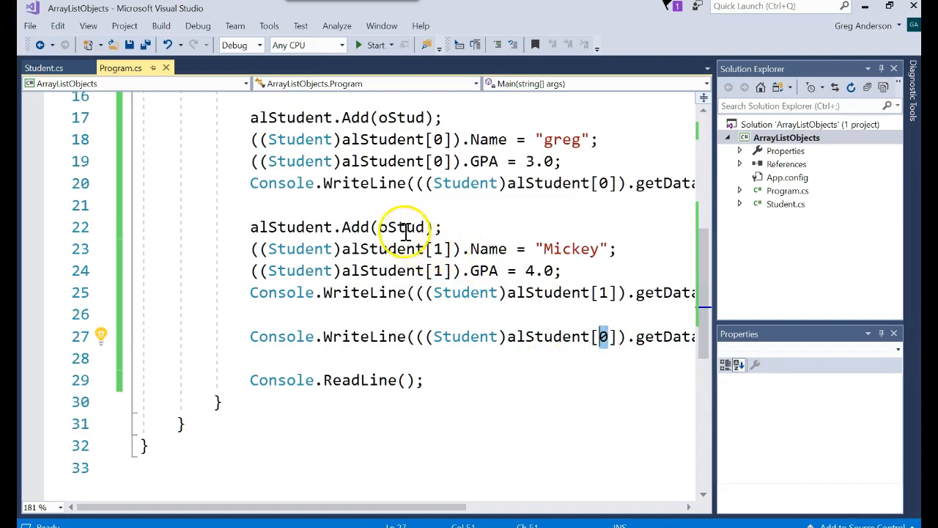
{"action": "mouse_move", "coordinate": [401, 227]}
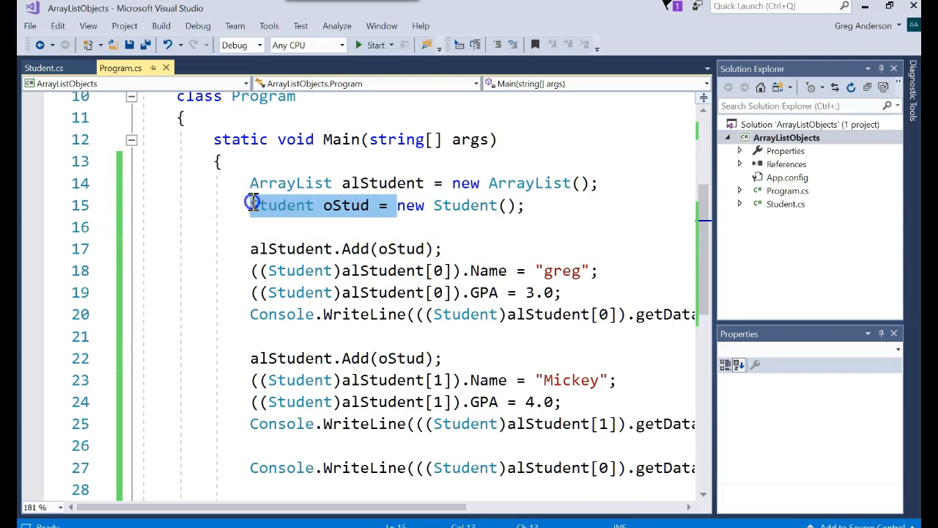
Remove the 'Student oStud =' declaration and cut the new Student() expression.
{"action": "key", "text": "Delete"}
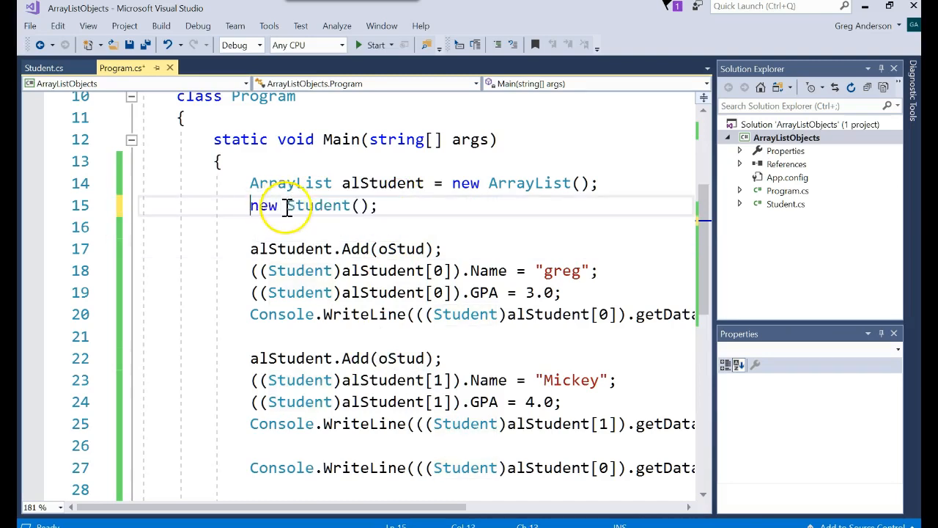
{"action": "double_click", "coordinate": [263, 205]}
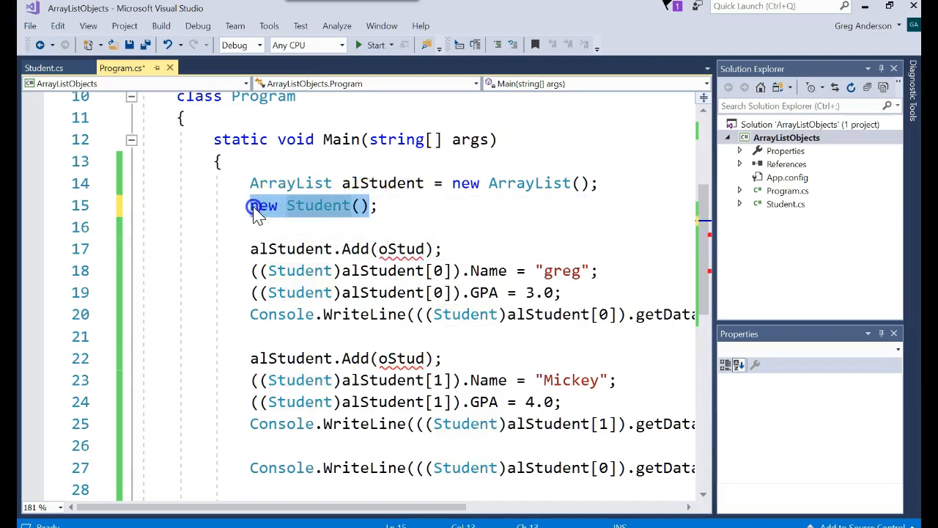
{"action": "key", "text": "Delete"}
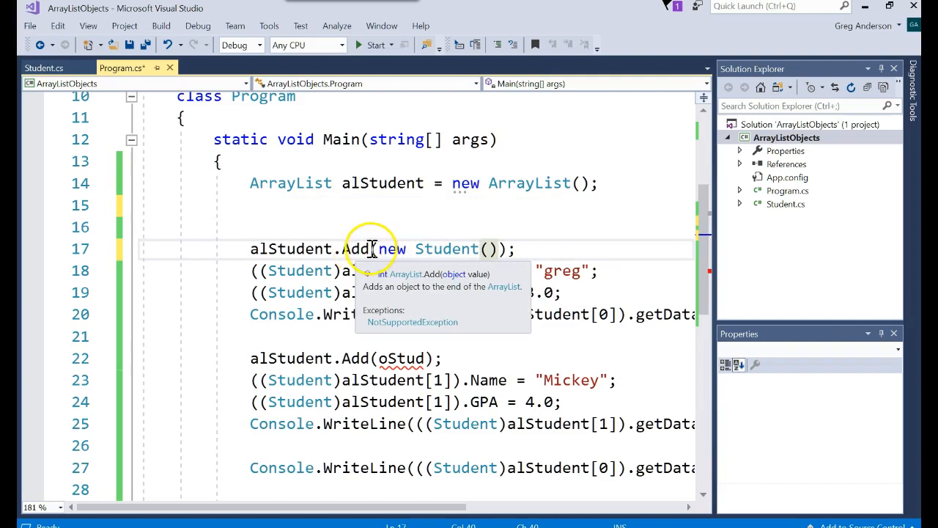
{"action": "mouse_move", "coordinate": [414, 370]}
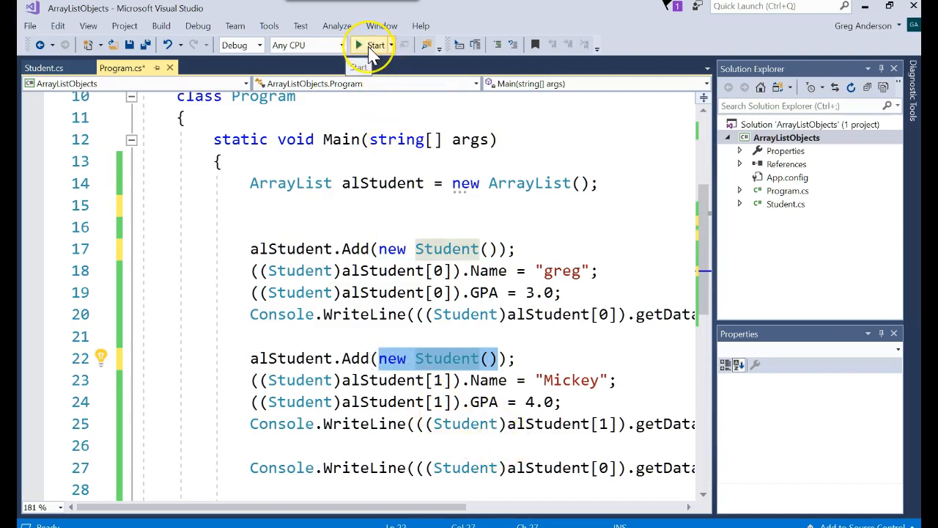
Run the revised program, delete blank line 15, and Save All.
{"action": "left_click", "coordinate": [375, 44]}
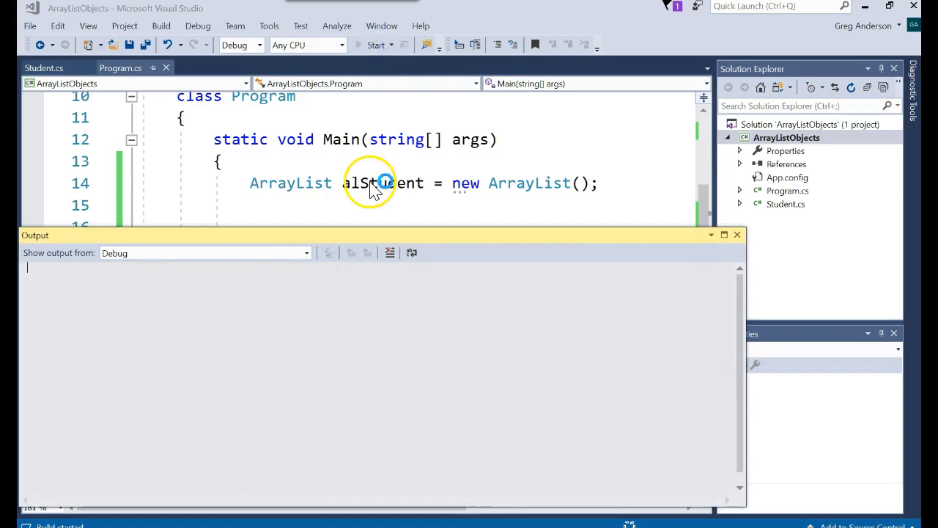
{"action": "left_click", "coordinate": [376, 45]}
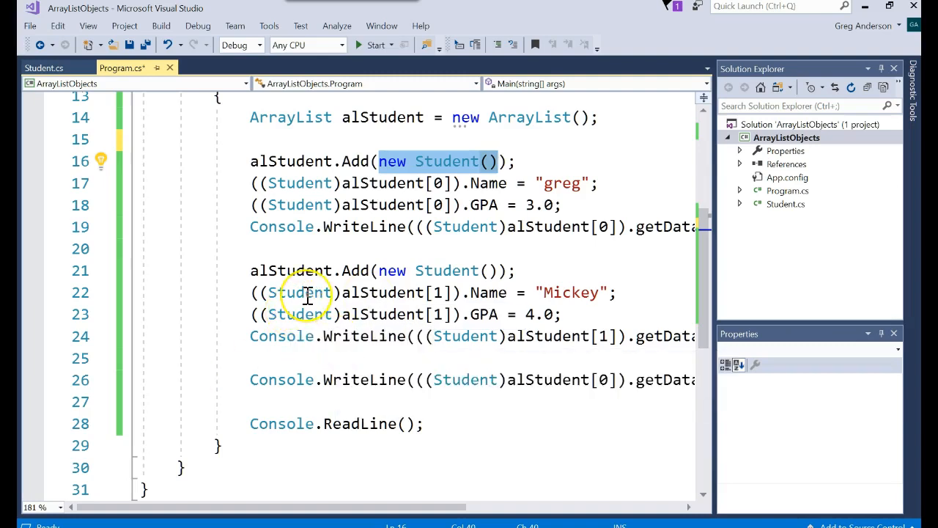
{"action": "mouse_move", "coordinate": [297, 293]}
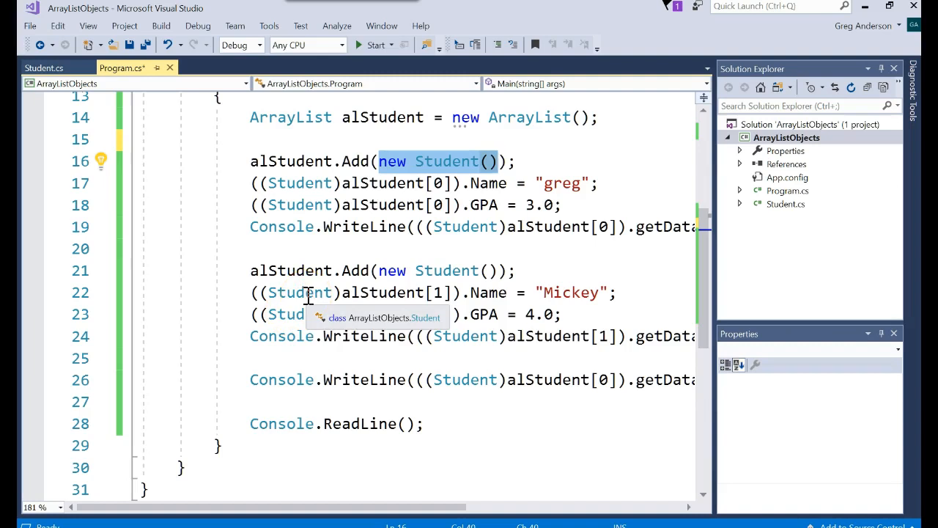
{"action": "left_click", "coordinate": [145, 44]}
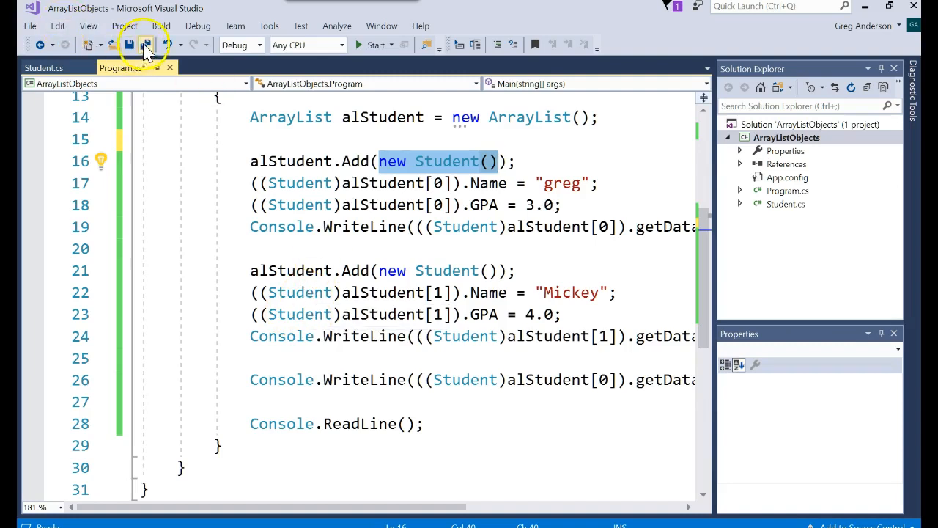